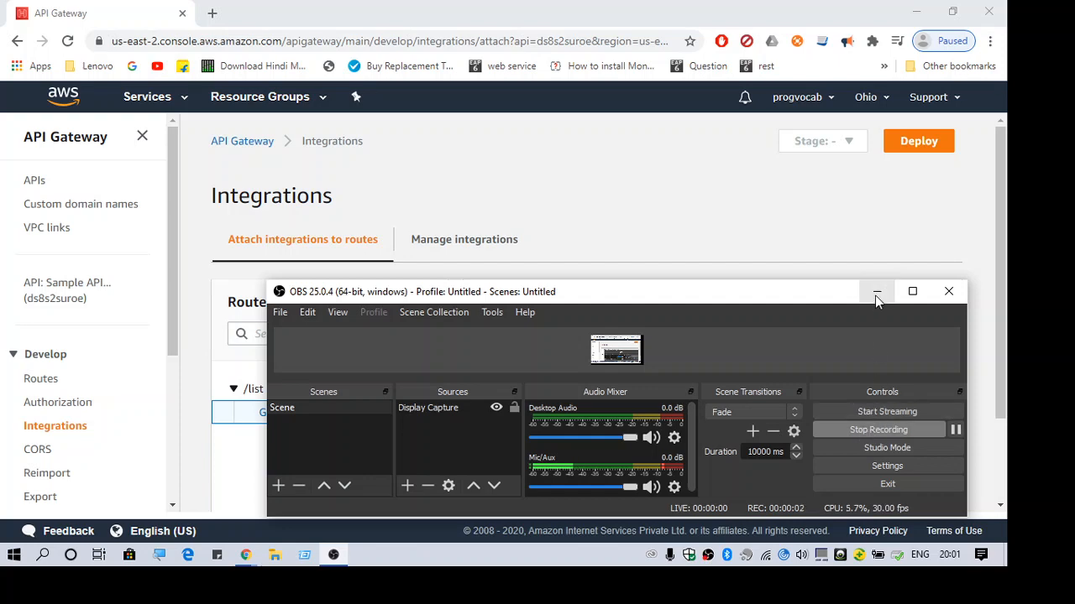
- Minimize the OBS Studio window so the GET /list integration page is unobstructed
{"action": "left_click", "coordinate": [876, 292]}
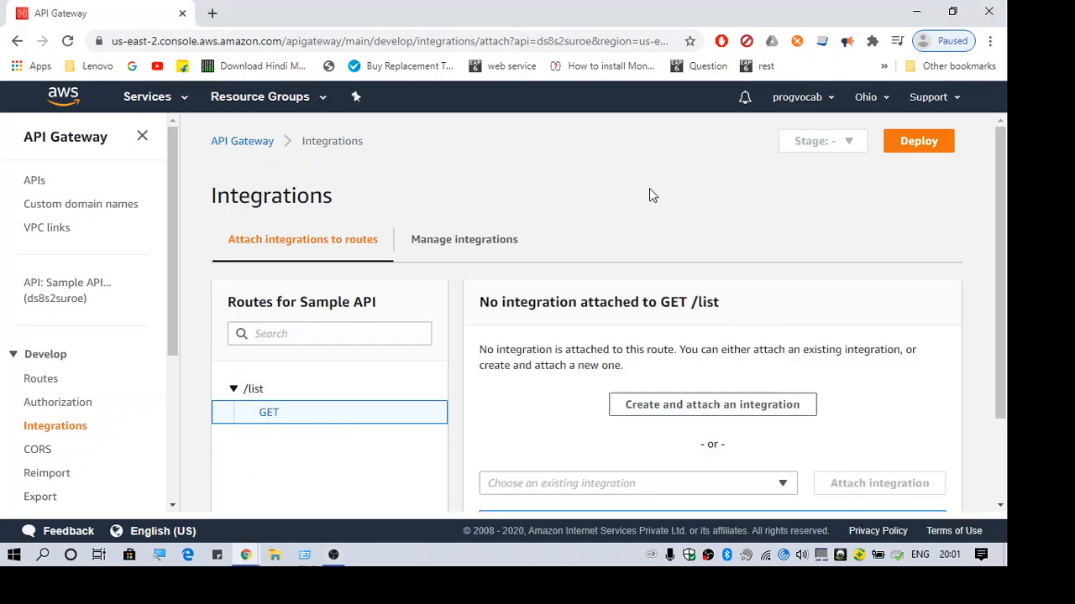
{"action": "mouse_move", "coordinate": [636, 140]}
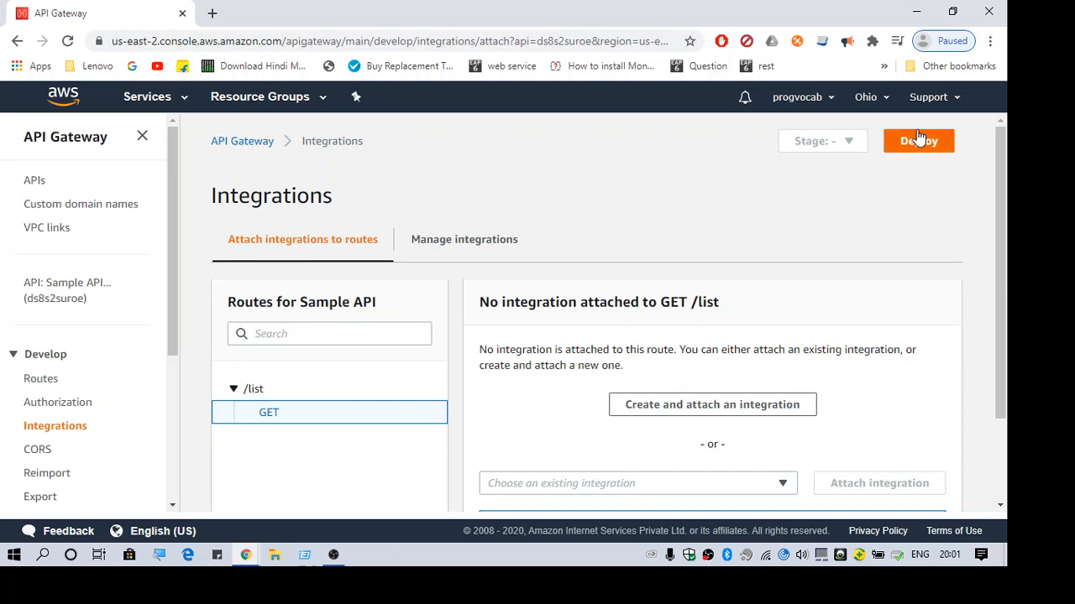
- Deploy the API to the dev stage, which fails since GET /list has no integration
{"action": "left_click", "coordinate": [919, 141]}
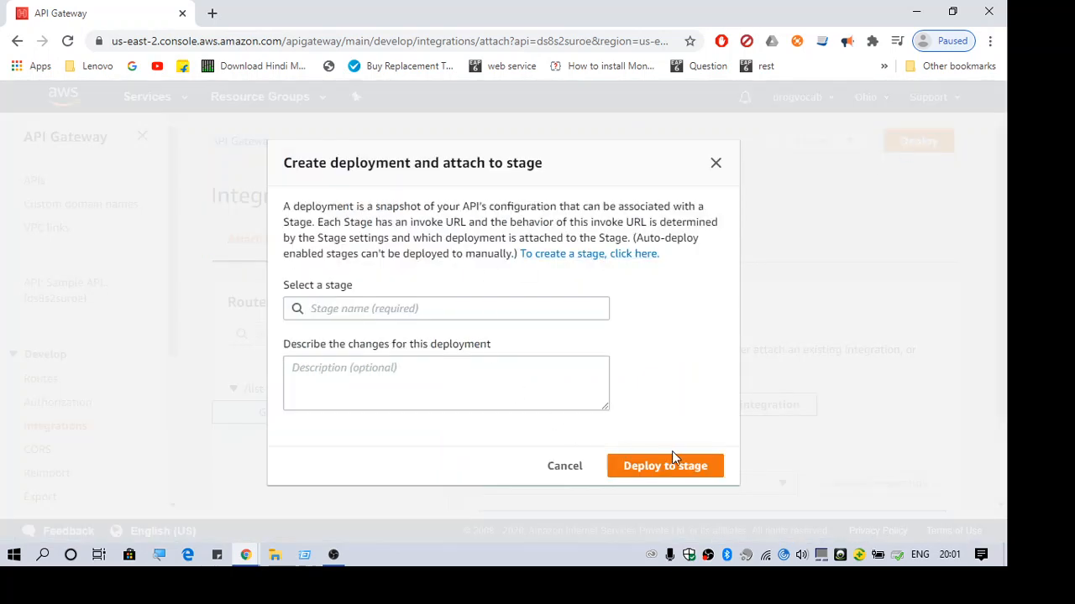
{"action": "left_click", "coordinate": [446, 309]}
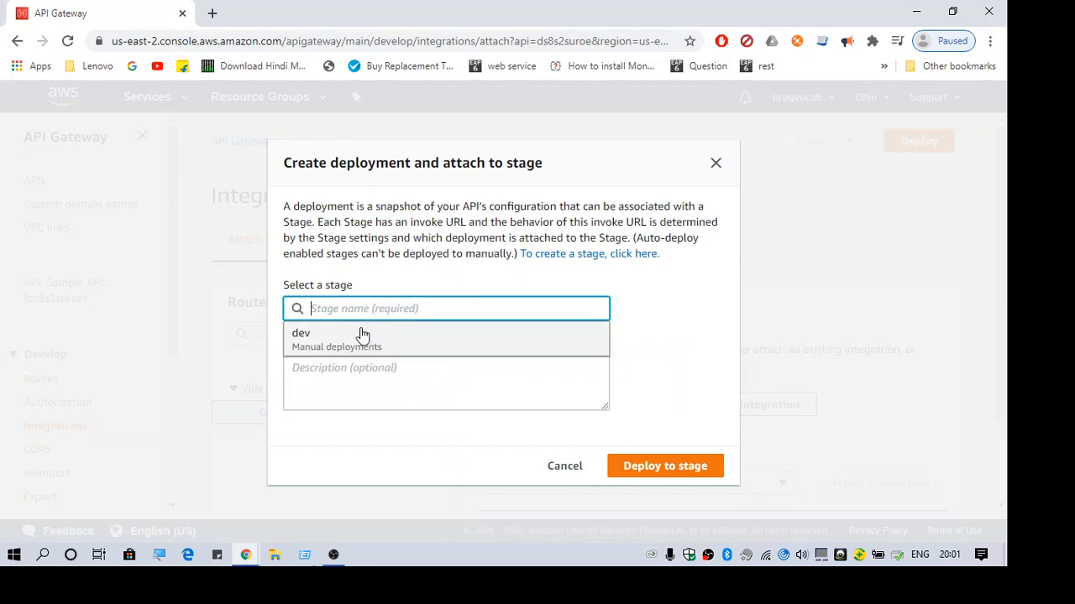
{"action": "left_click", "coordinate": [300, 333]}
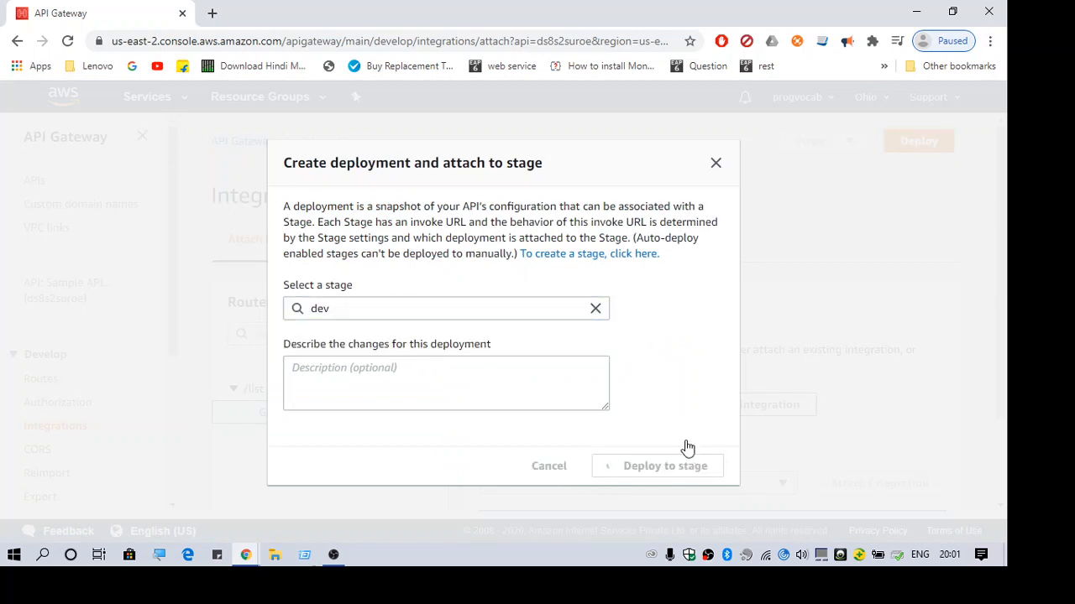
{"action": "left_click", "coordinate": [665, 466]}
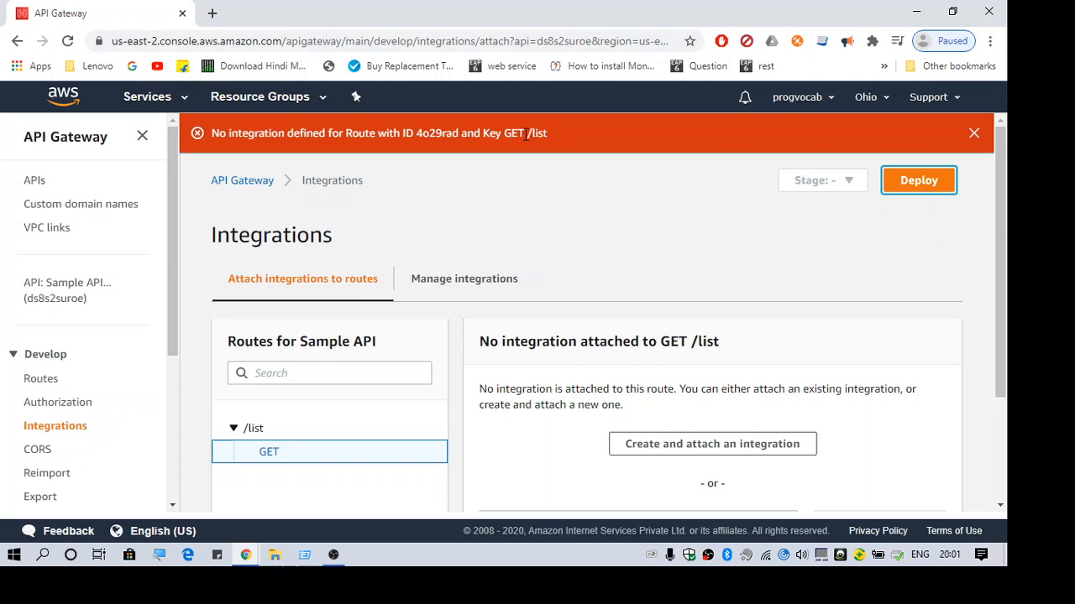
{"action": "mouse_move", "coordinate": [517, 166]}
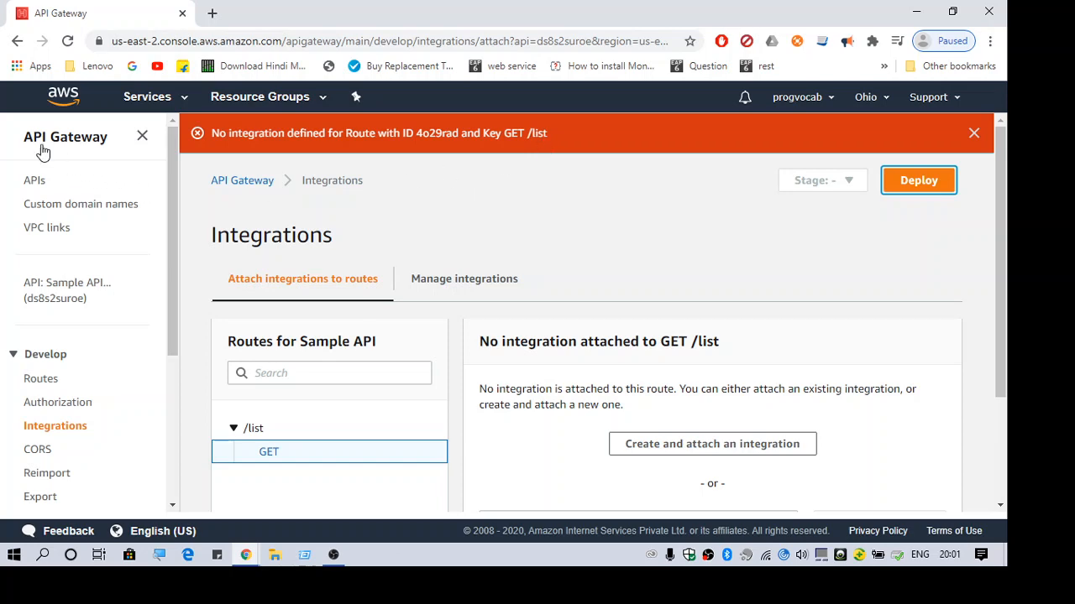
{"action": "mouse_move", "coordinate": [87, 137]}
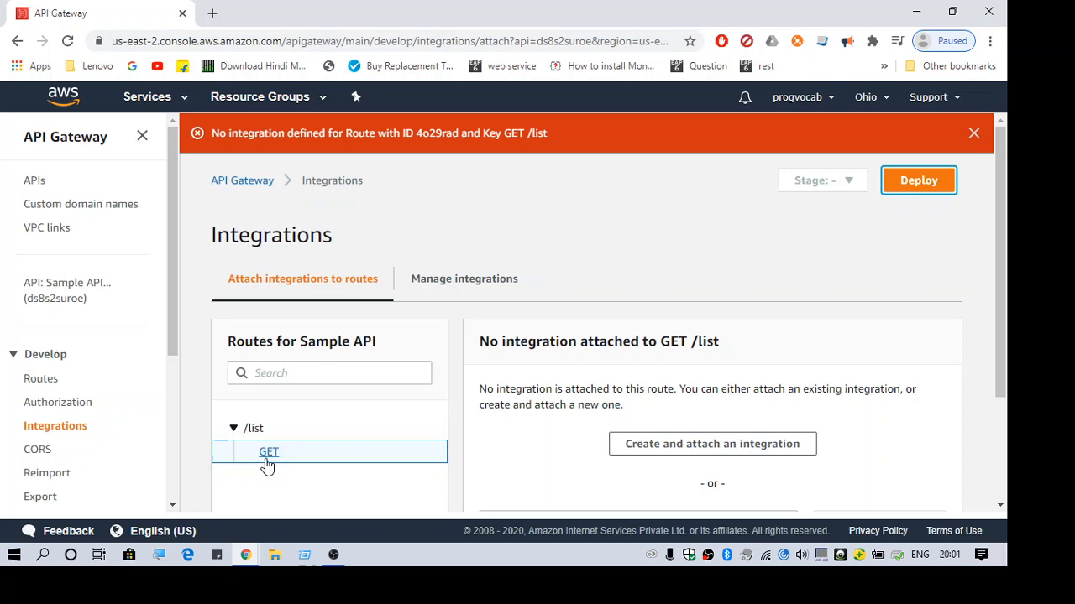
{"action": "mouse_move", "coordinate": [96, 344]}
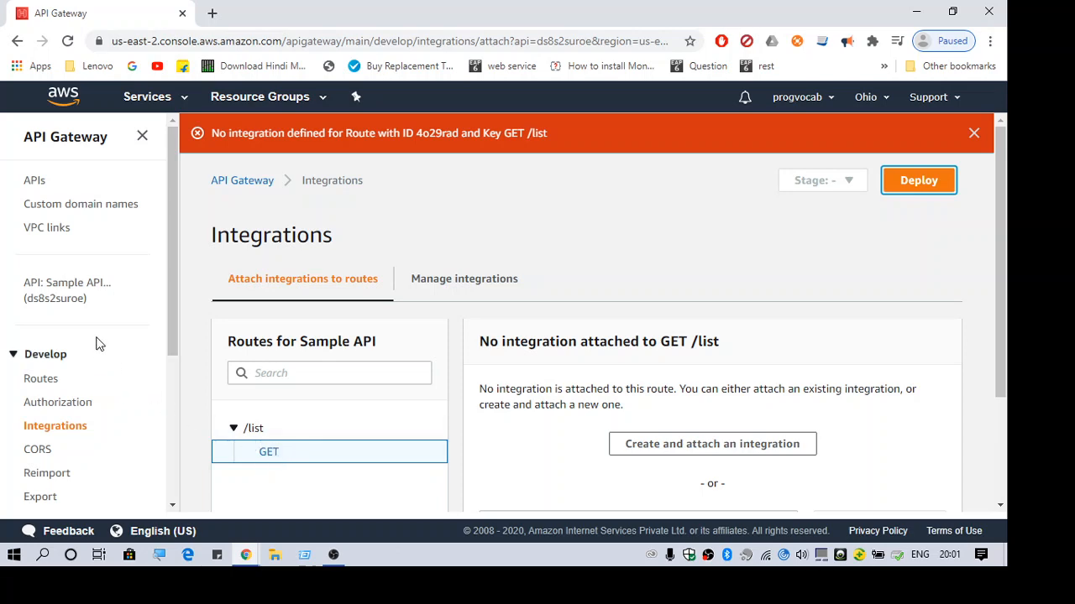
{"action": "mouse_move", "coordinate": [856, 235]}
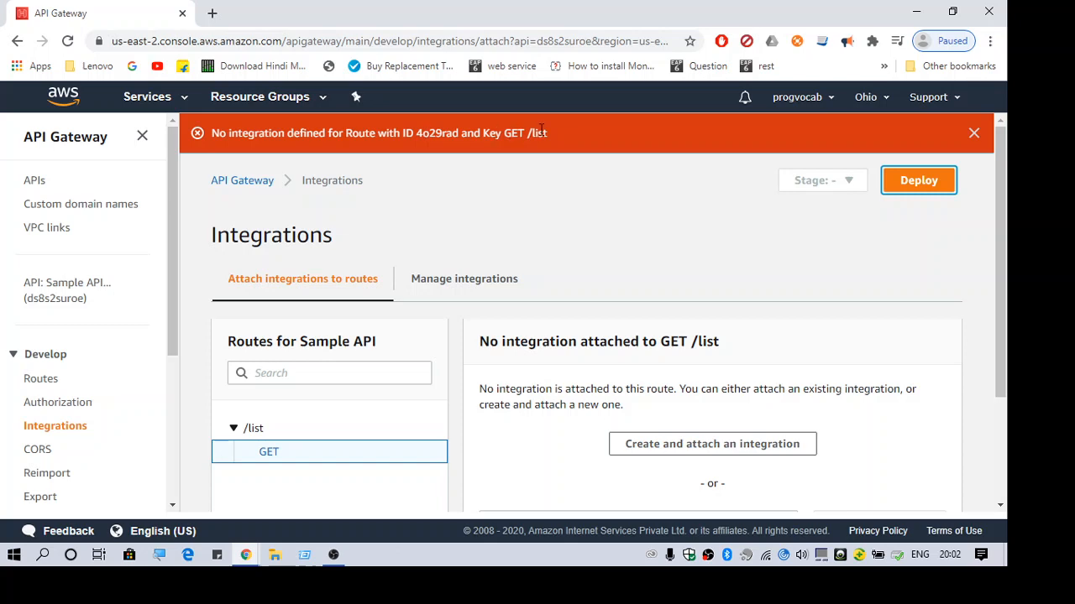
- Scroll the Authorization page showing no authorizer attached to GET /list
{"action": "scroll", "scroll_direction": "down", "scroll_amount": 3}
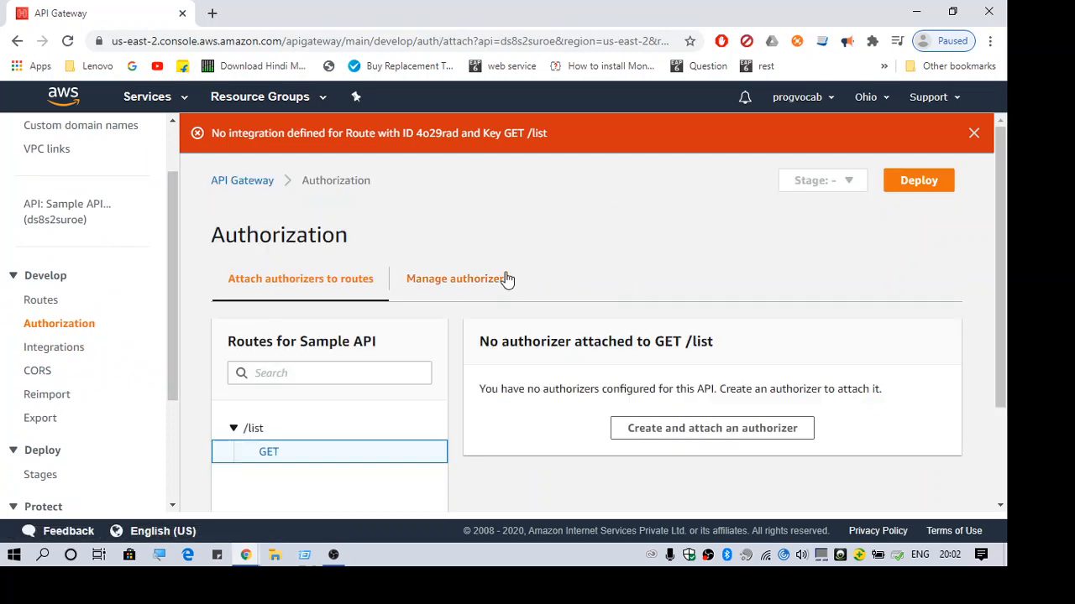
- Review Manage authorizers and Manage integrations, then show the apigetddb Lambda integration details
{"action": "left_click", "coordinate": [457, 278]}
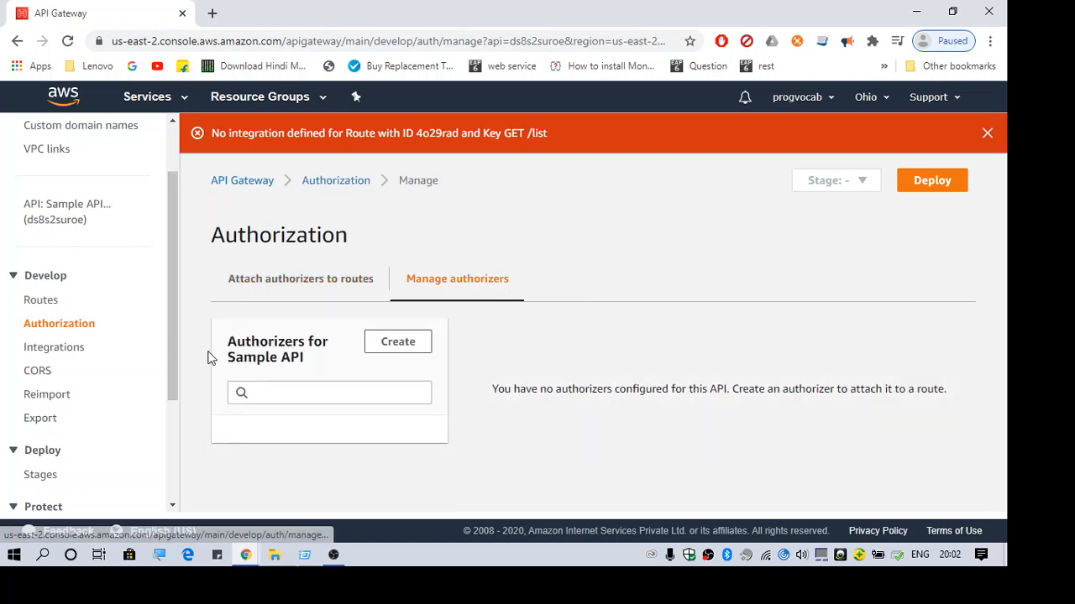
{"action": "mouse_move", "coordinate": [54, 346]}
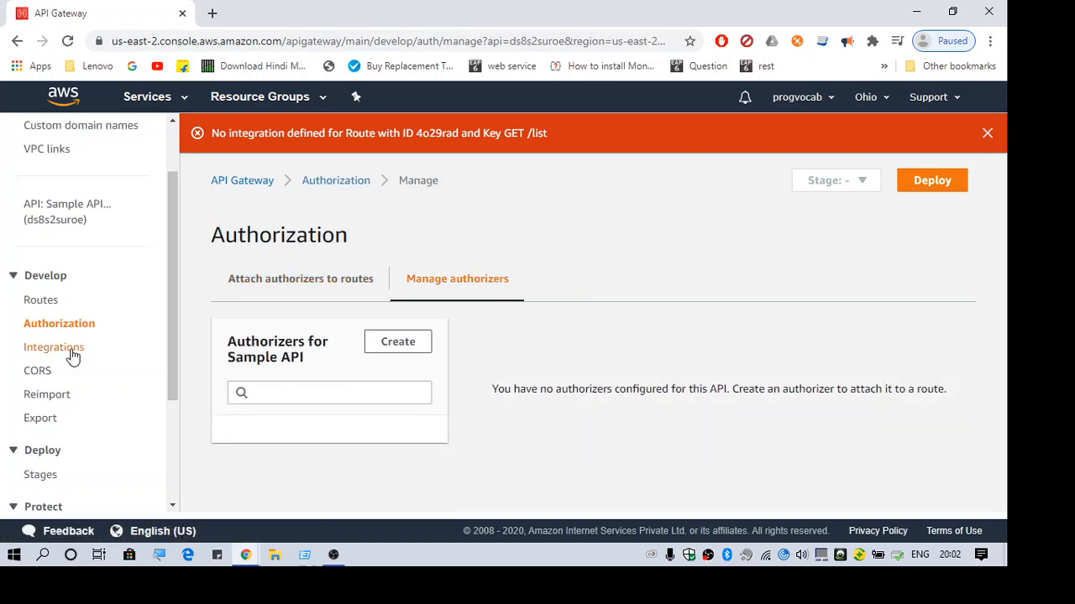
{"action": "left_click", "coordinate": [54, 346]}
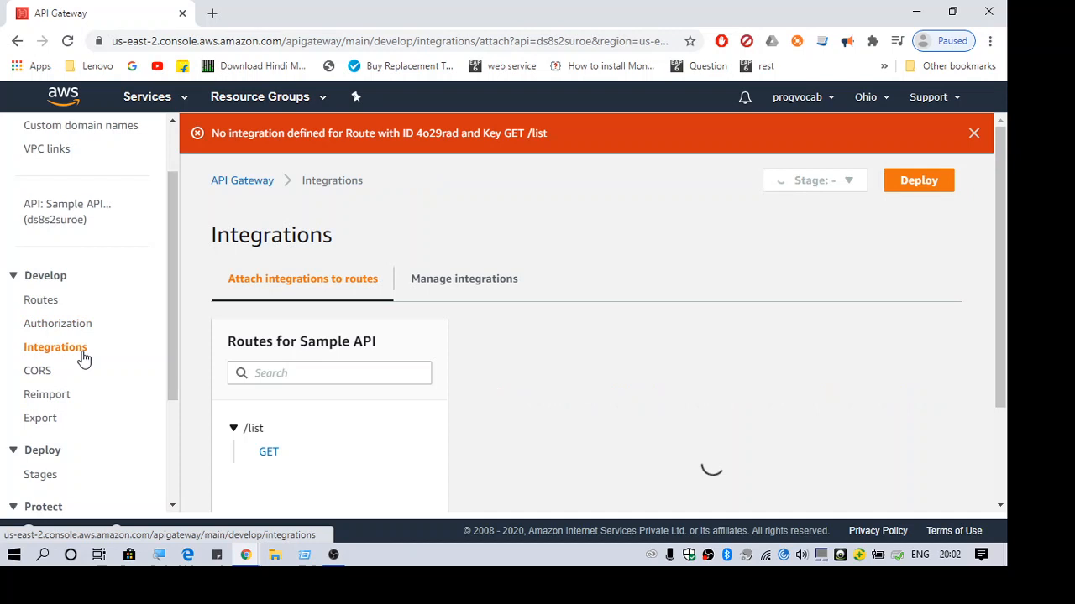
{"action": "left_click", "coordinate": [464, 279]}
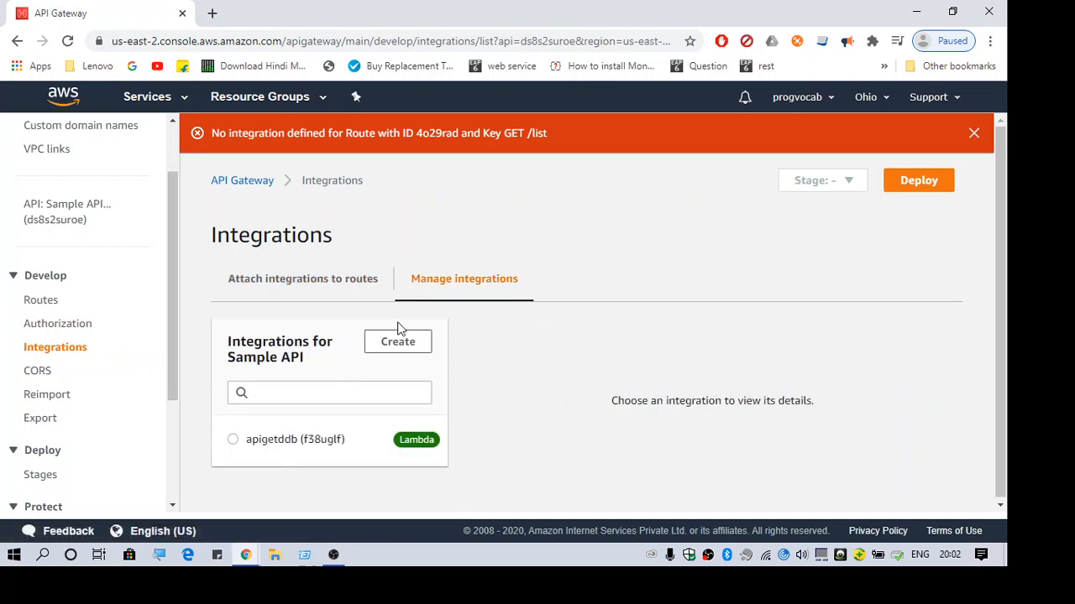
{"action": "mouse_move", "coordinate": [253, 452]}
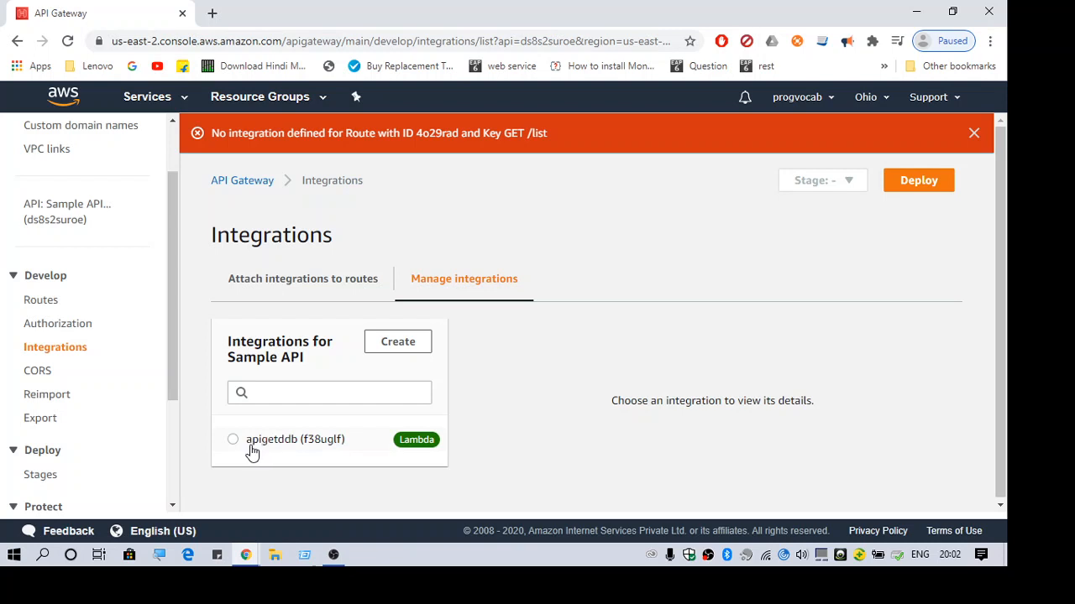
{"action": "mouse_move", "coordinate": [252, 457]}
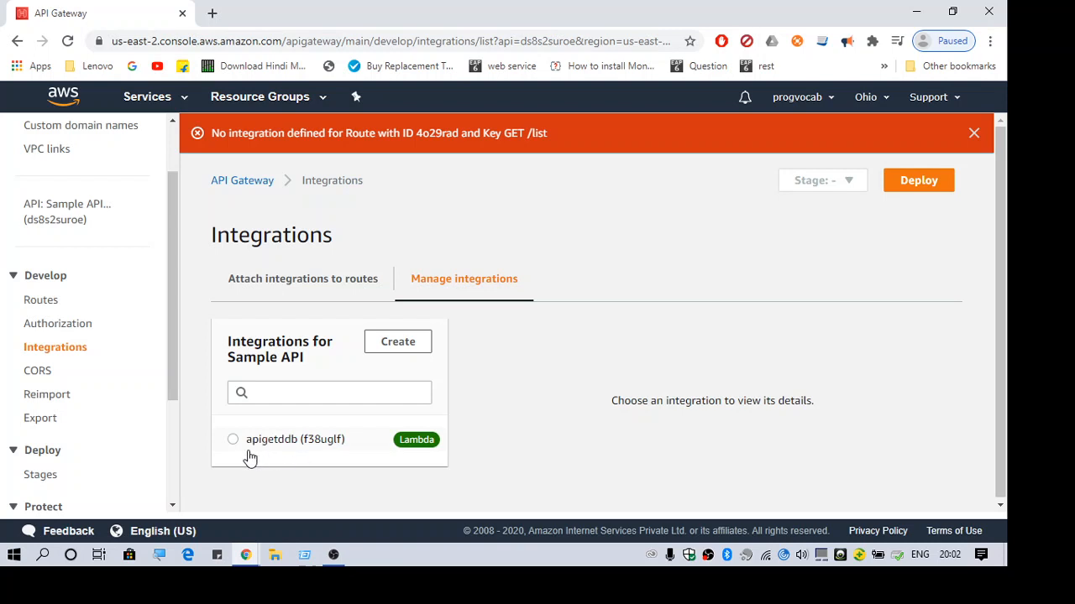
{"action": "mouse_move", "coordinate": [213, 195]}
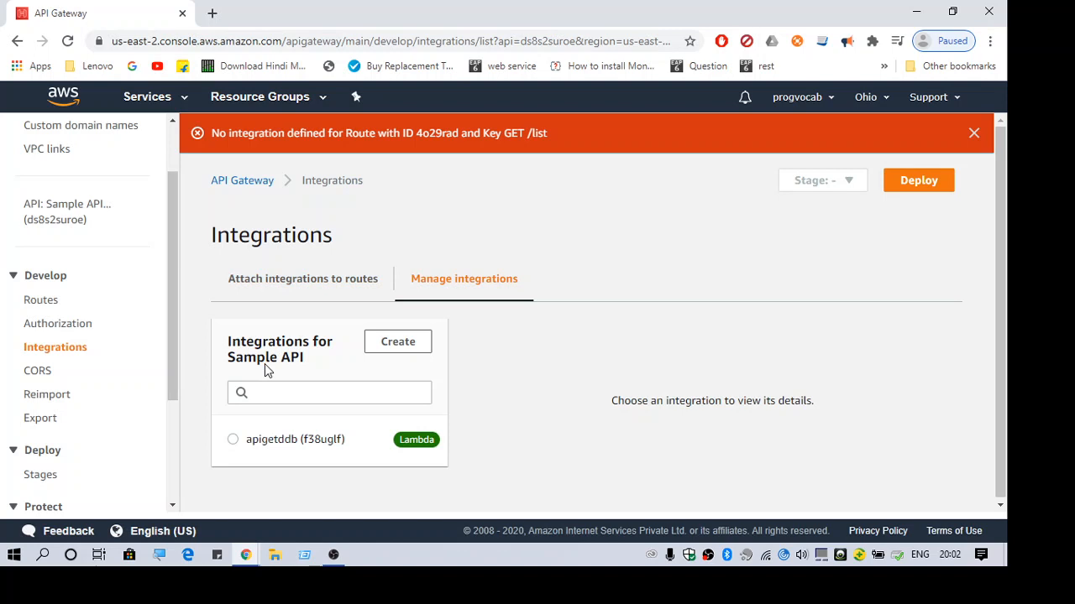
{"action": "mouse_move", "coordinate": [259, 428]}
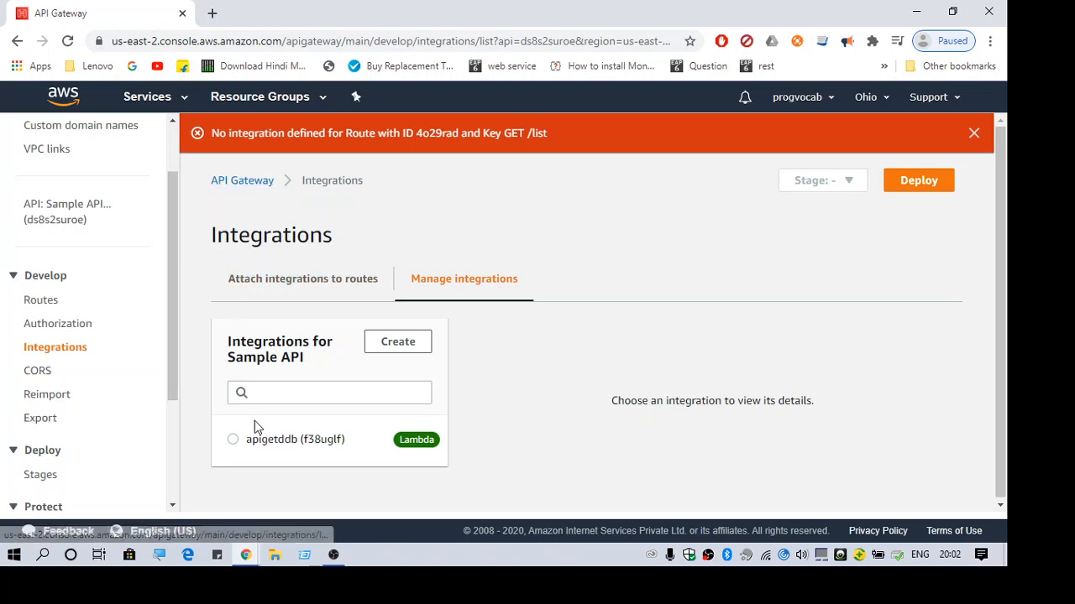
{"action": "mouse_move", "coordinate": [248, 445]}
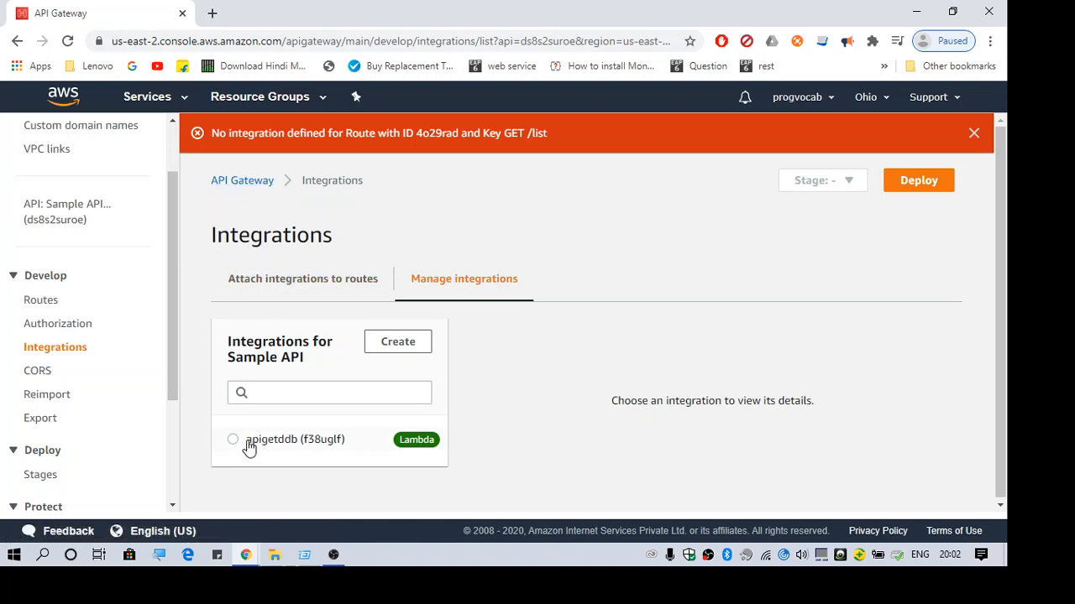
{"action": "mouse_move", "coordinate": [336, 443]}
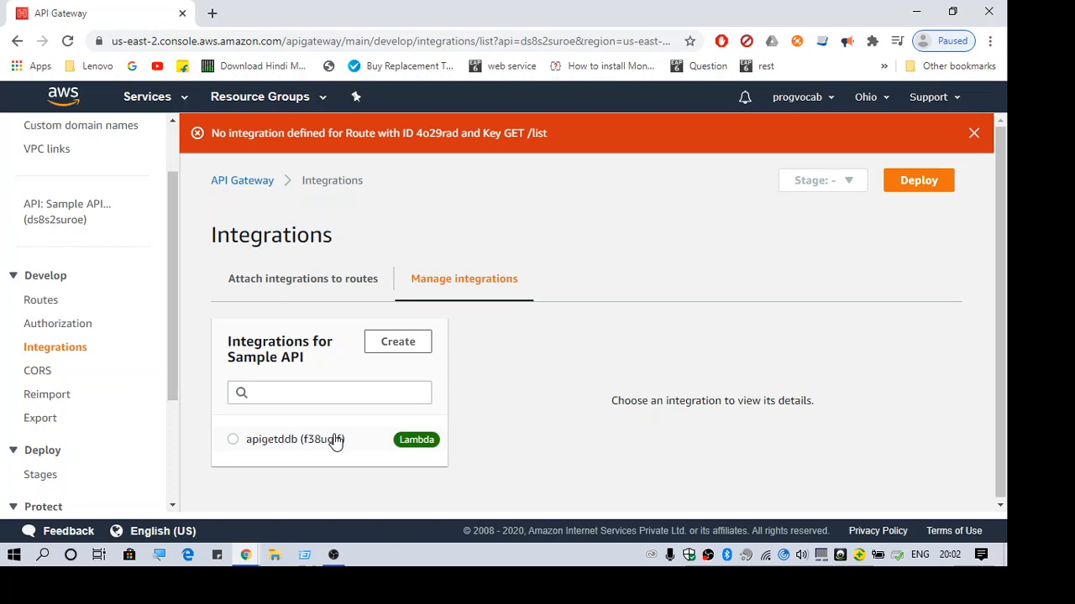
{"action": "left_click", "coordinate": [232, 440]}
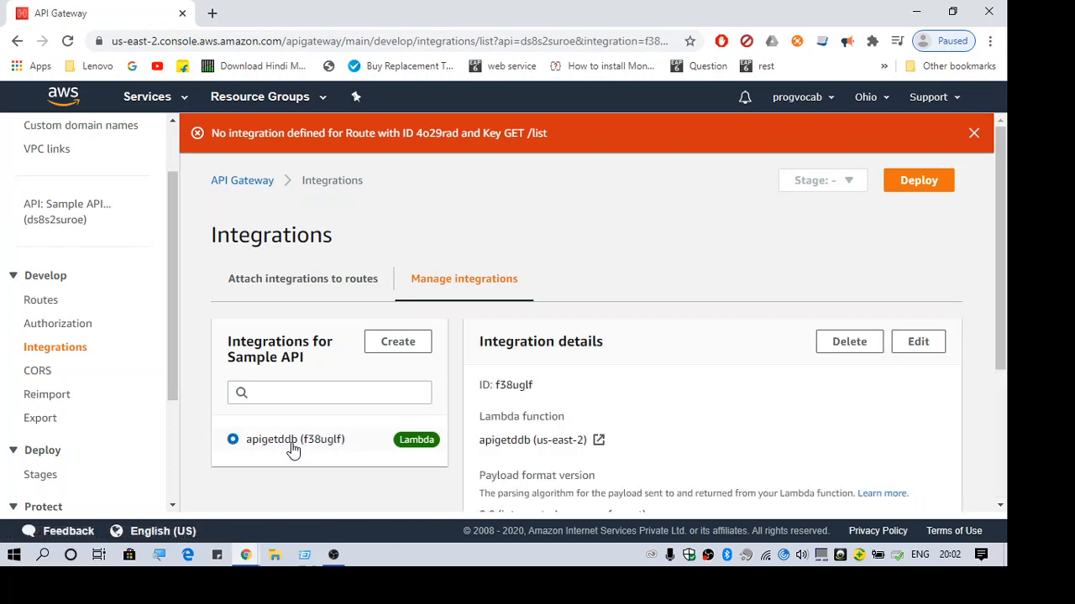
{"action": "scroll", "scroll_direction": "down", "scroll_amount": 3}
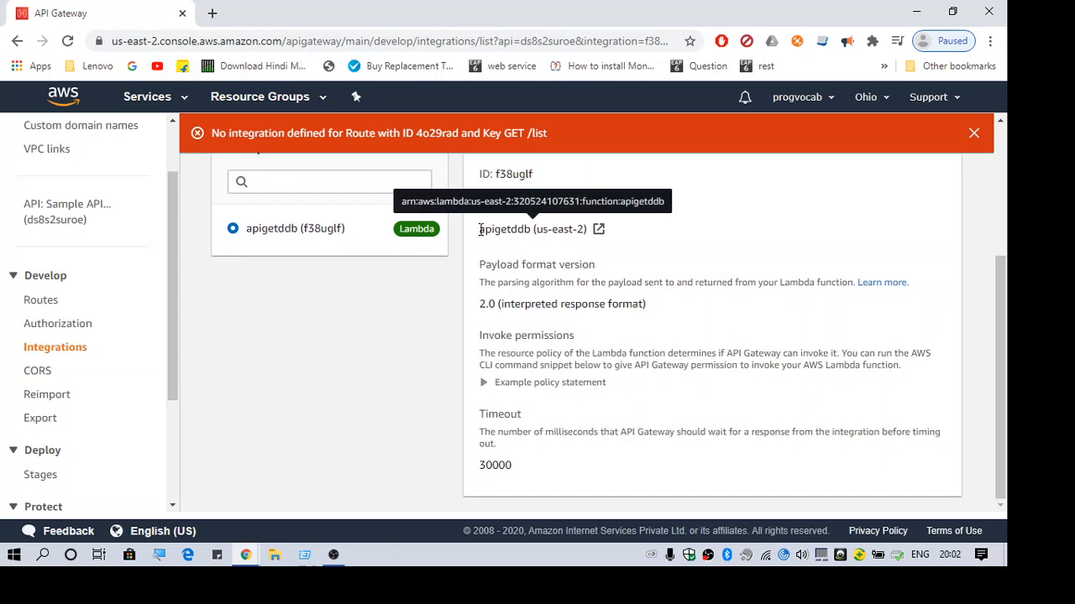
{"action": "mouse_move", "coordinate": [504, 244]}
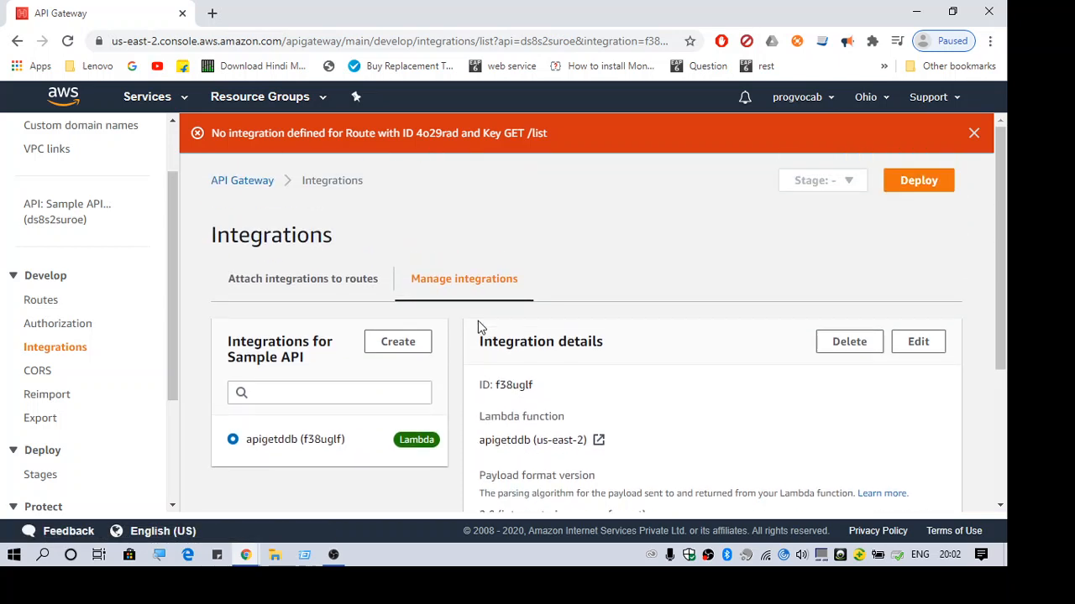
{"action": "mouse_move", "coordinate": [242, 180]}
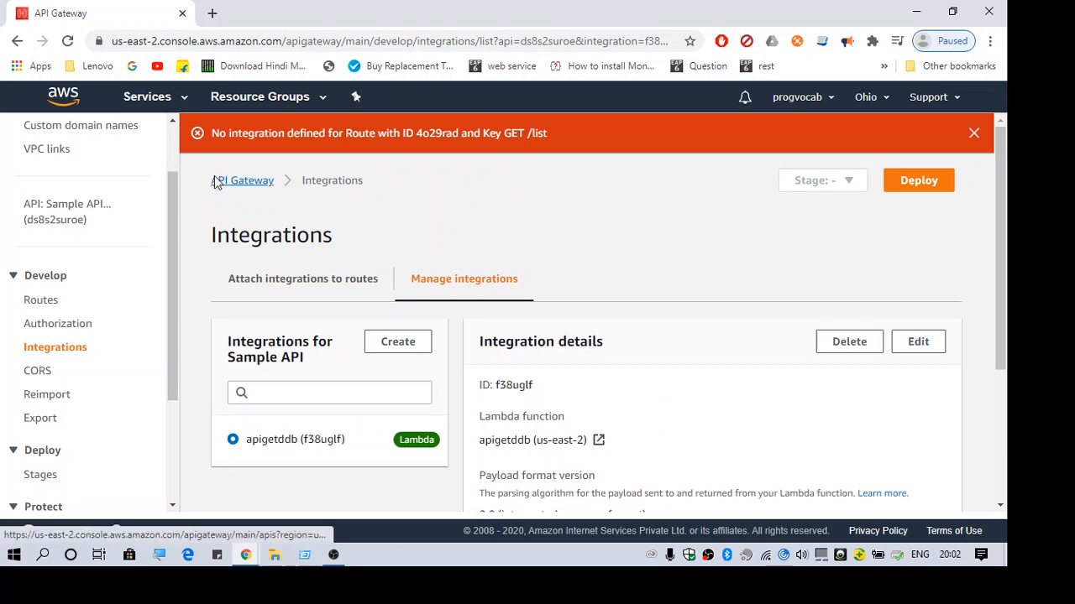
- Return to the APIs list and reopen the Sample API's details overview
{"action": "left_click", "coordinate": [248, 180]}
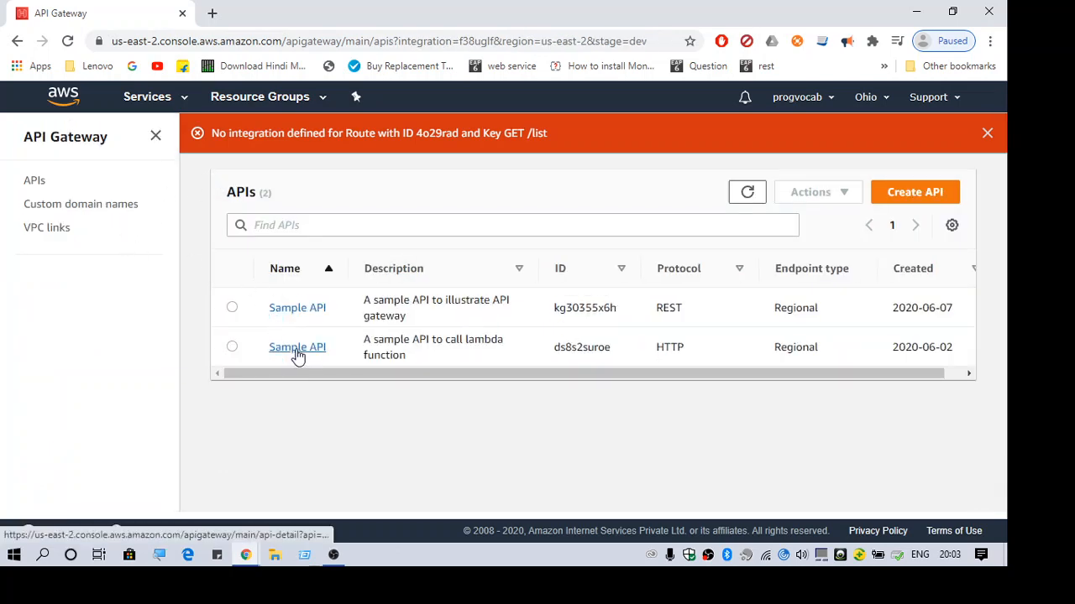
{"action": "left_click", "coordinate": [297, 346]}
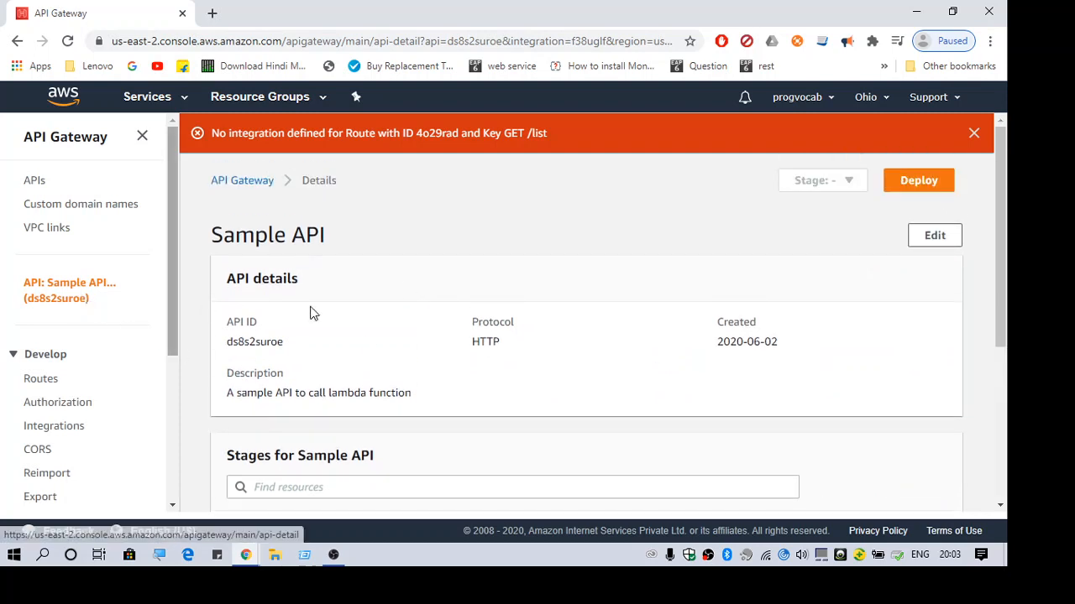
{"action": "scroll", "scroll_direction": "down", "scroll_amount": 3}
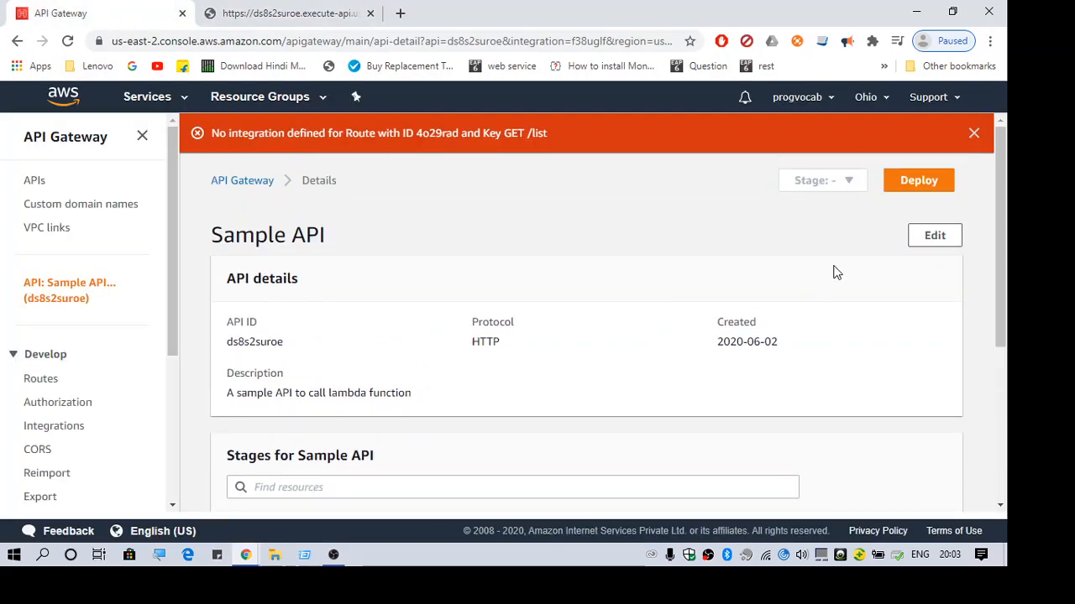
{"action": "mouse_move", "coordinate": [919, 183]}
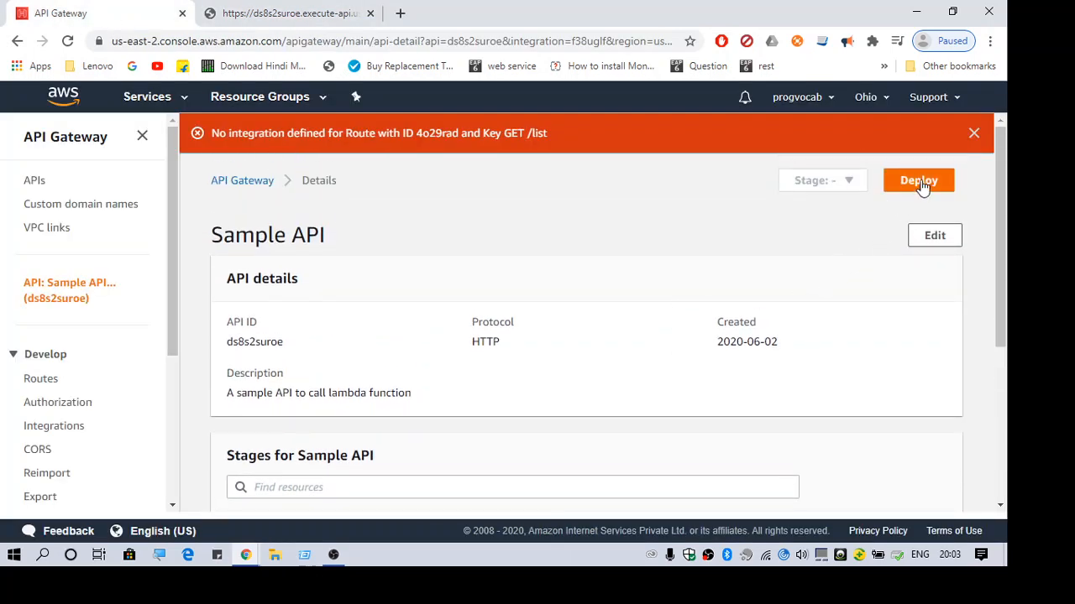
- Retry deploying Sample API to dev, stacking a second missing-integration error for GET /list
{"action": "left_click", "coordinate": [917, 180]}
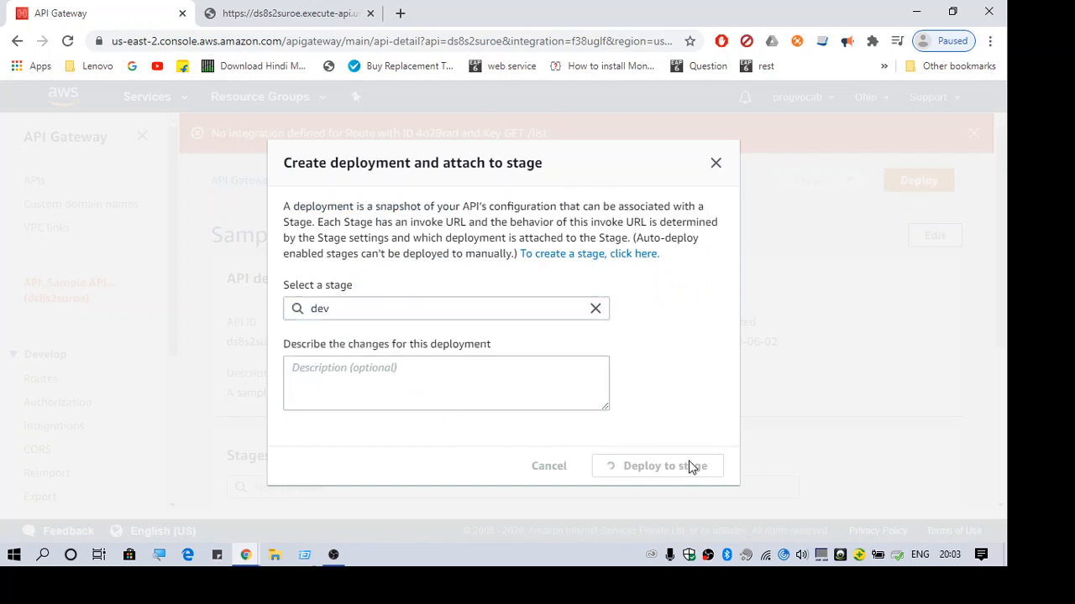
{"action": "left_click", "coordinate": [658, 467]}
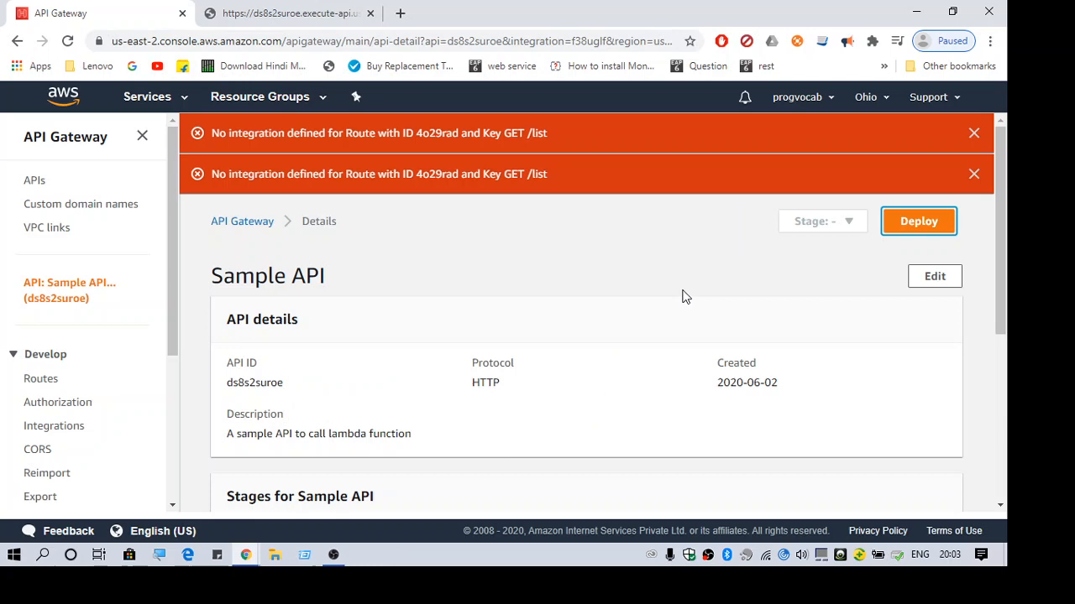
{"action": "mouse_move", "coordinate": [544, 268]}
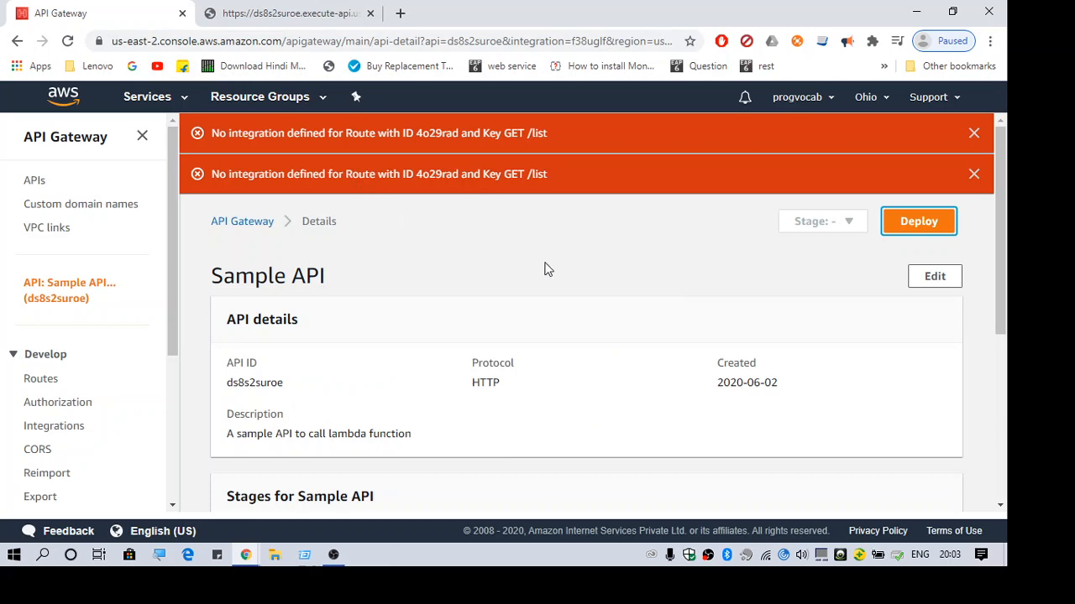
{"action": "scroll", "scroll_direction": "down", "scroll_amount": 3}
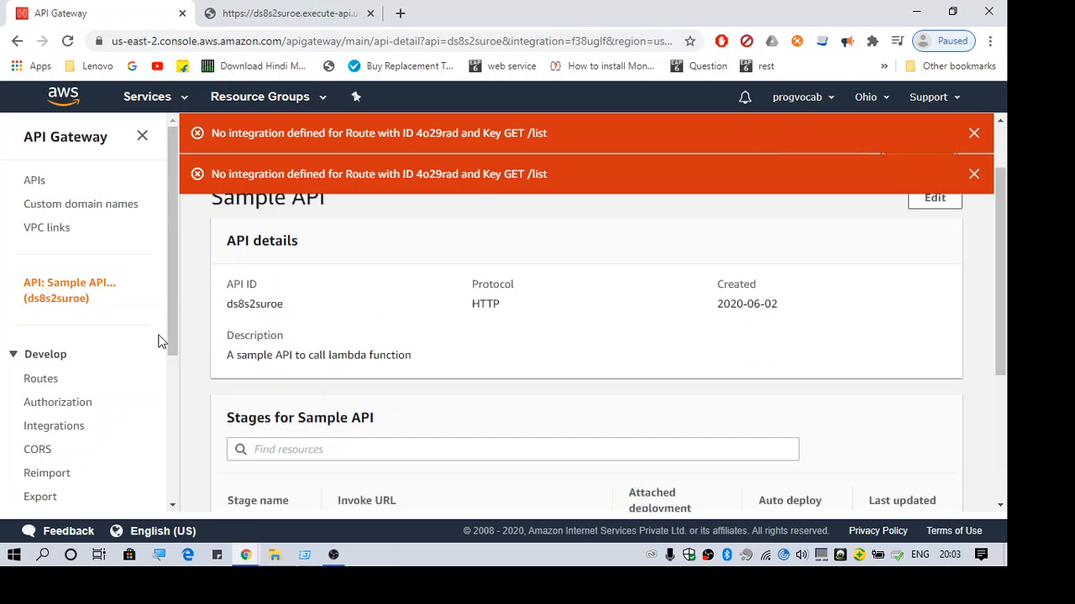
{"action": "scroll", "scroll_direction": "down", "scroll_amount": 3}
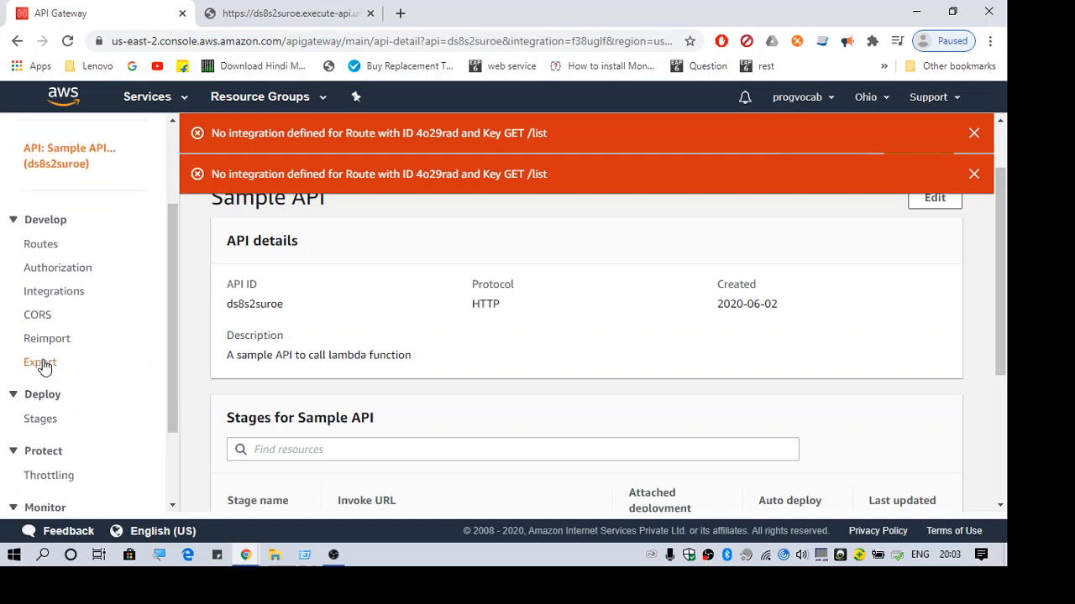
- Show Sample API's existing integrations, start a Create integration form and abandon it
{"action": "left_click", "coordinate": [54, 290]}
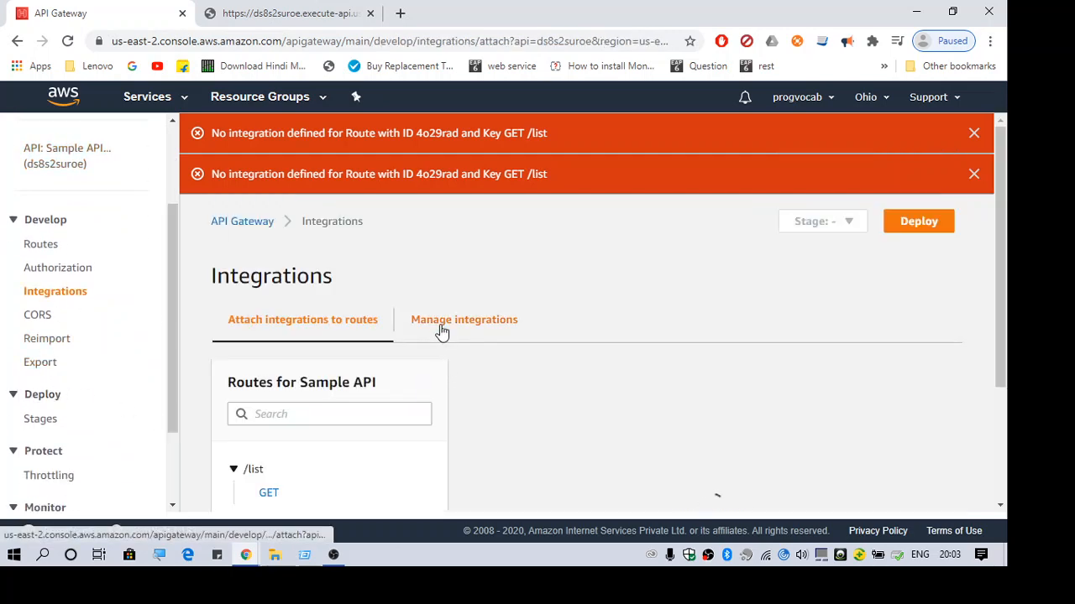
{"action": "left_click", "coordinate": [464, 319]}
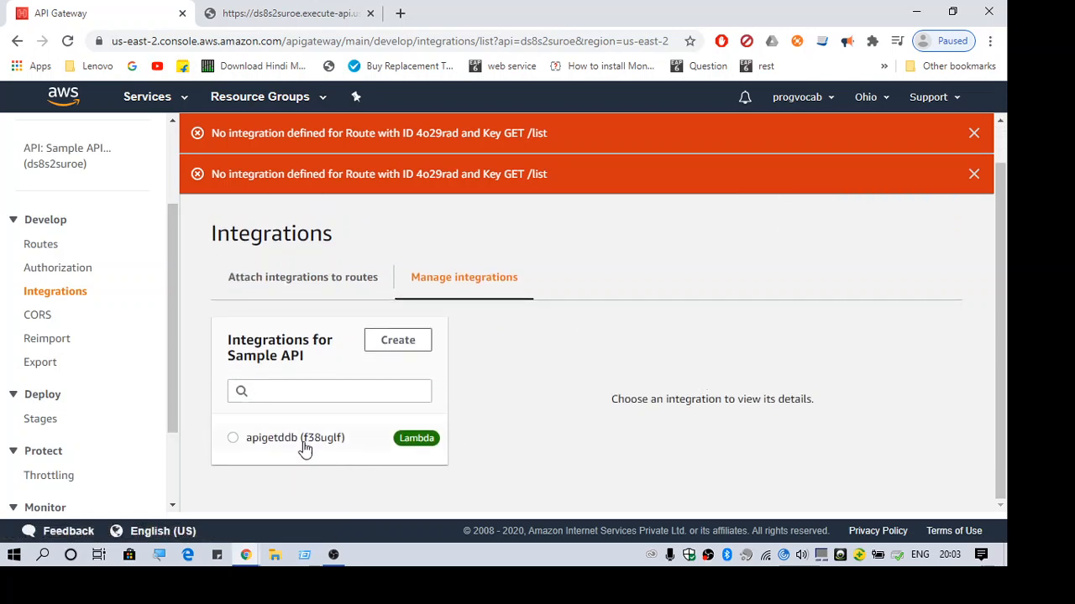
{"action": "mouse_move", "coordinate": [330, 453]}
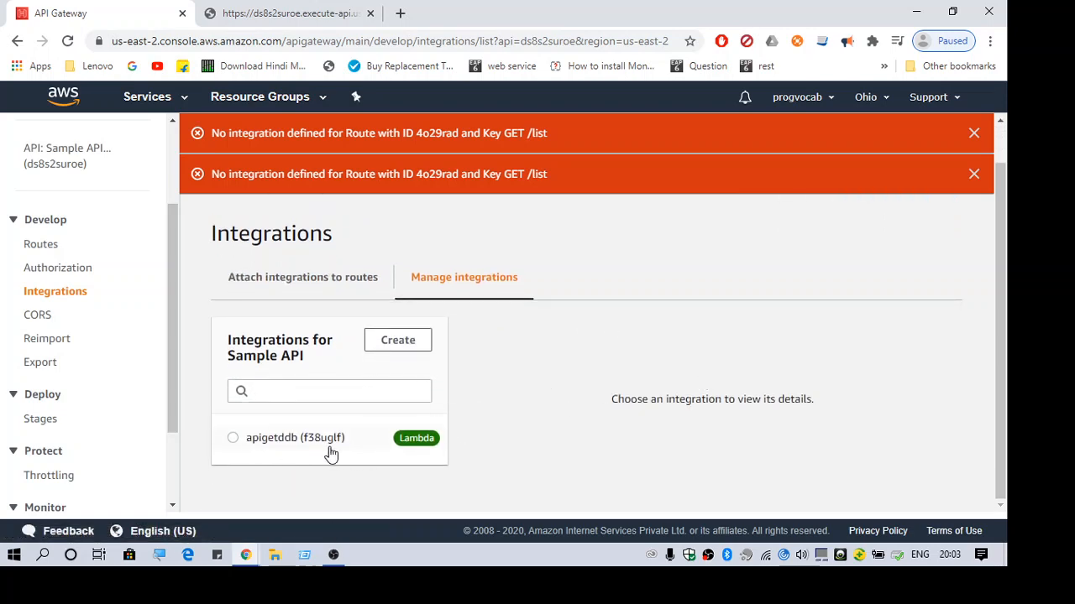
{"action": "mouse_move", "coordinate": [324, 450]}
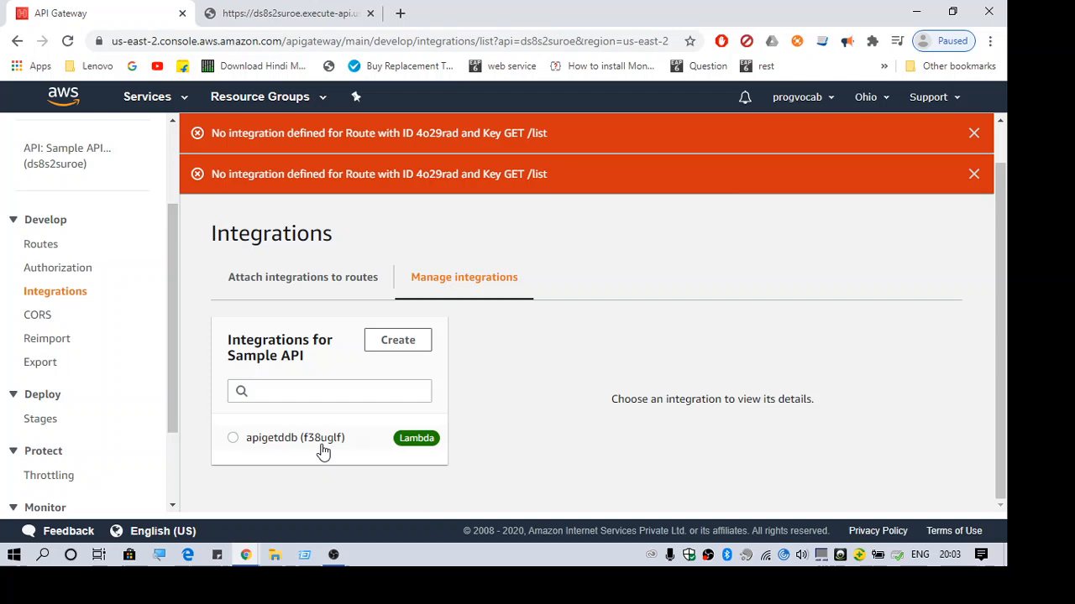
{"action": "mouse_move", "coordinate": [396, 339]}
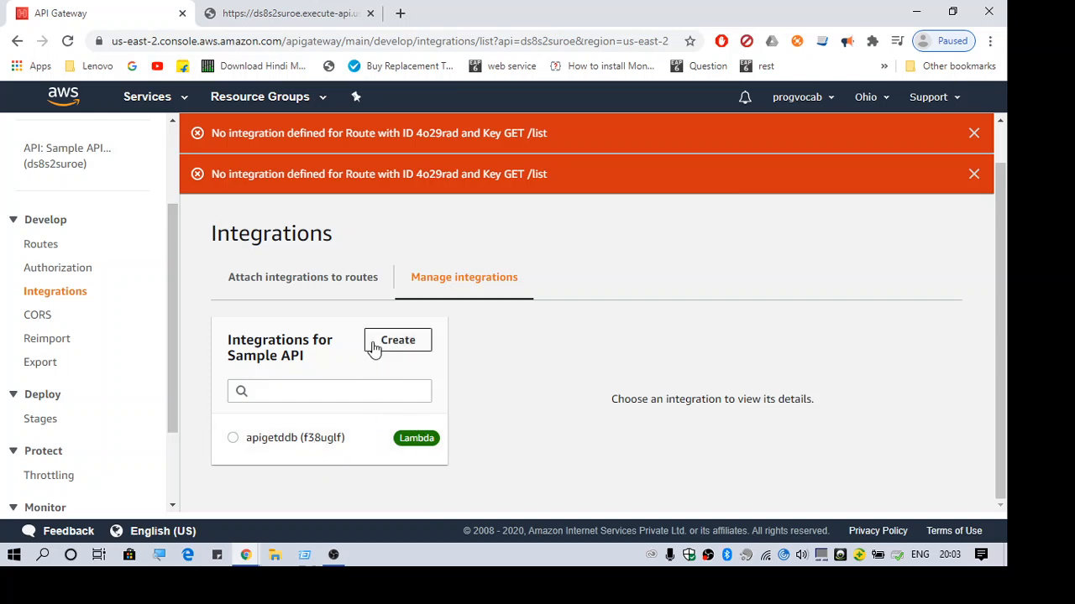
{"action": "mouse_move", "coordinate": [384, 351]}
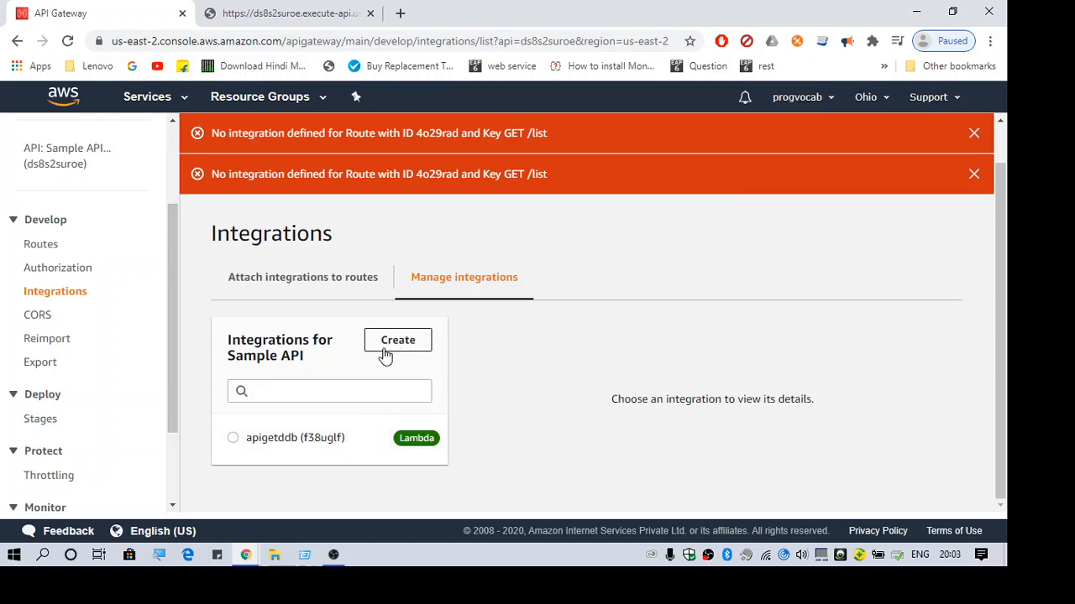
{"action": "mouse_move", "coordinate": [411, 376]}
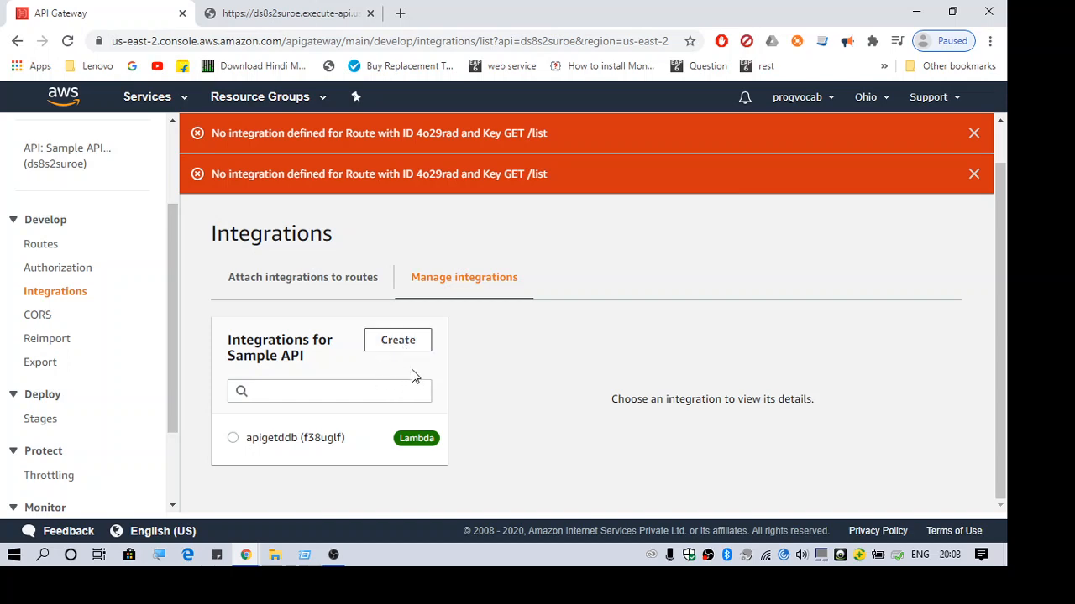
{"action": "mouse_move", "coordinate": [443, 443]}
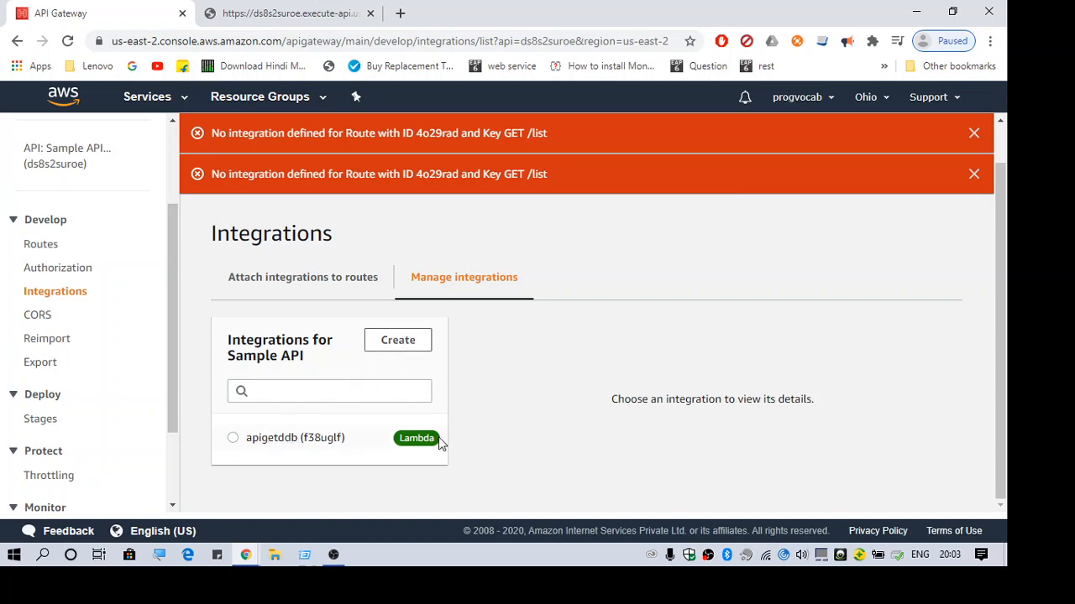
{"action": "mouse_move", "coordinate": [396, 339]}
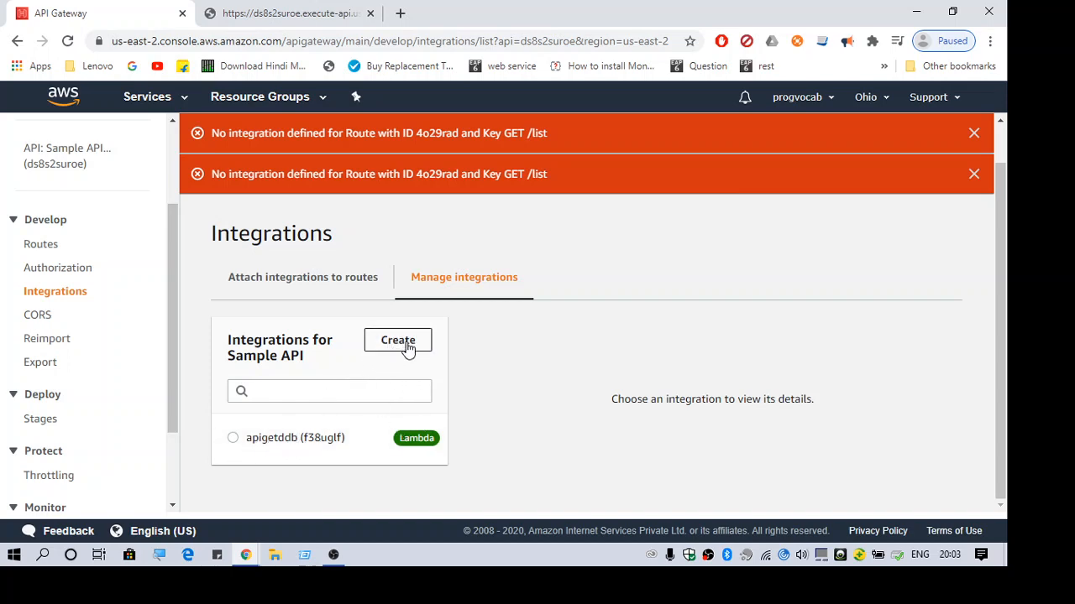
{"action": "left_click", "coordinate": [396, 339]}
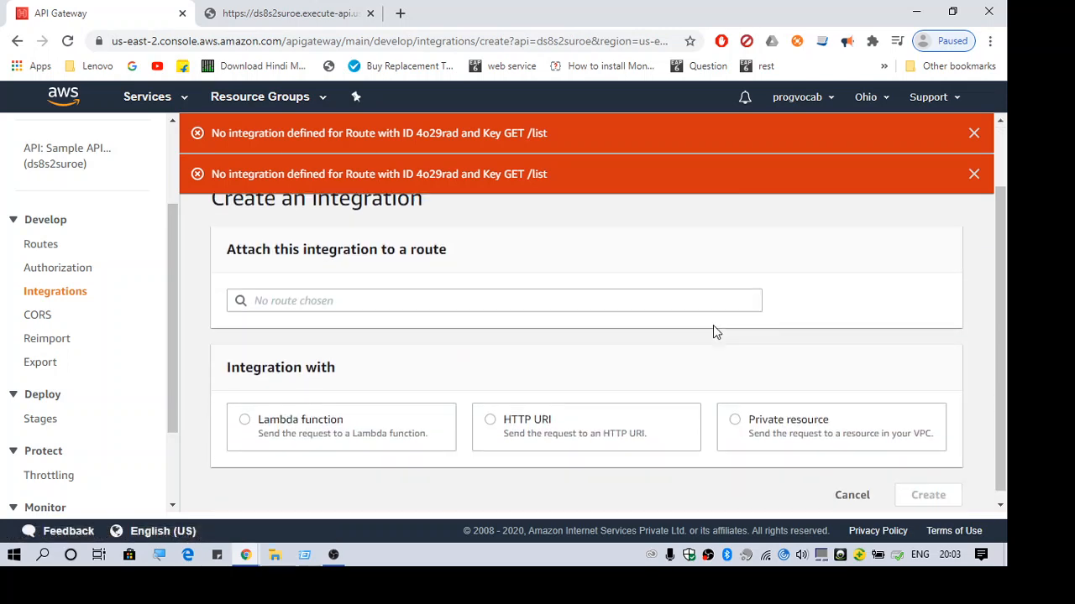
{"action": "scroll", "scroll_direction": "down", "scroll_amount": 3}
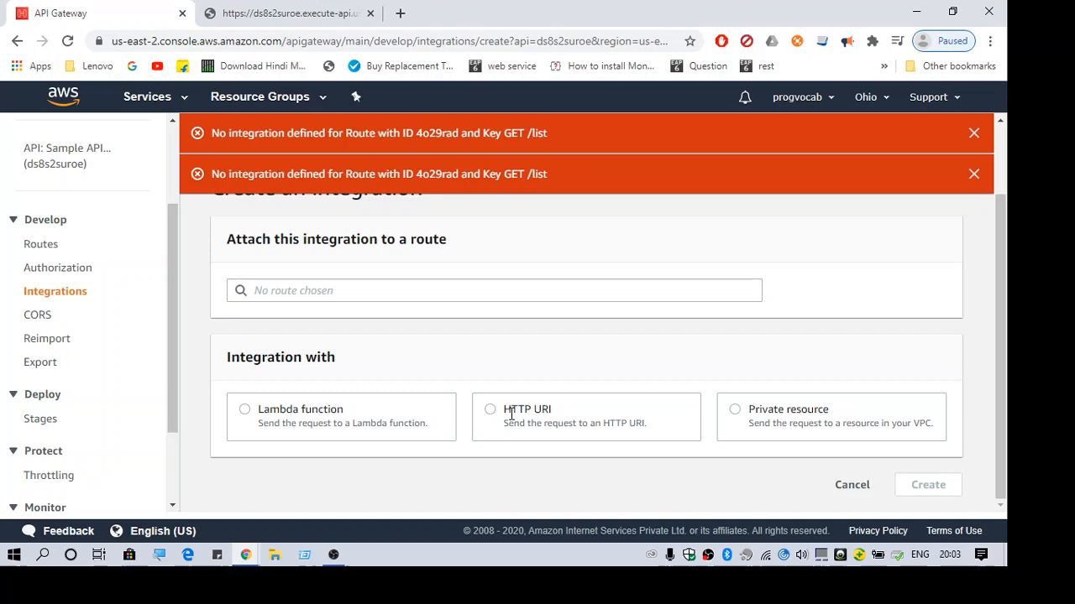
{"action": "mouse_move", "coordinate": [268, 428]}
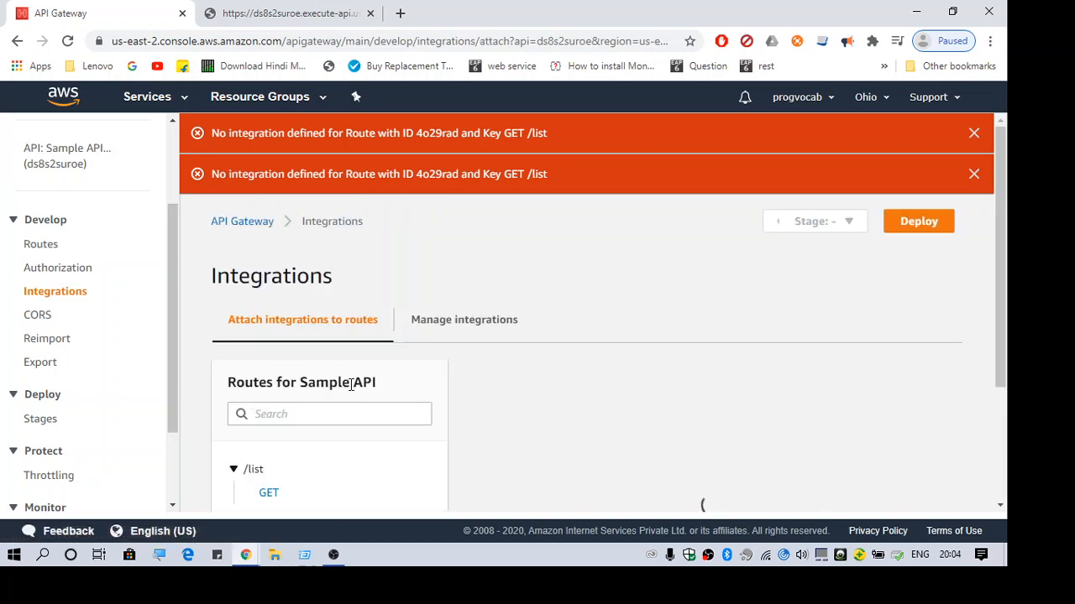
{"action": "scroll", "scroll_direction": "down", "scroll_amount": 3}
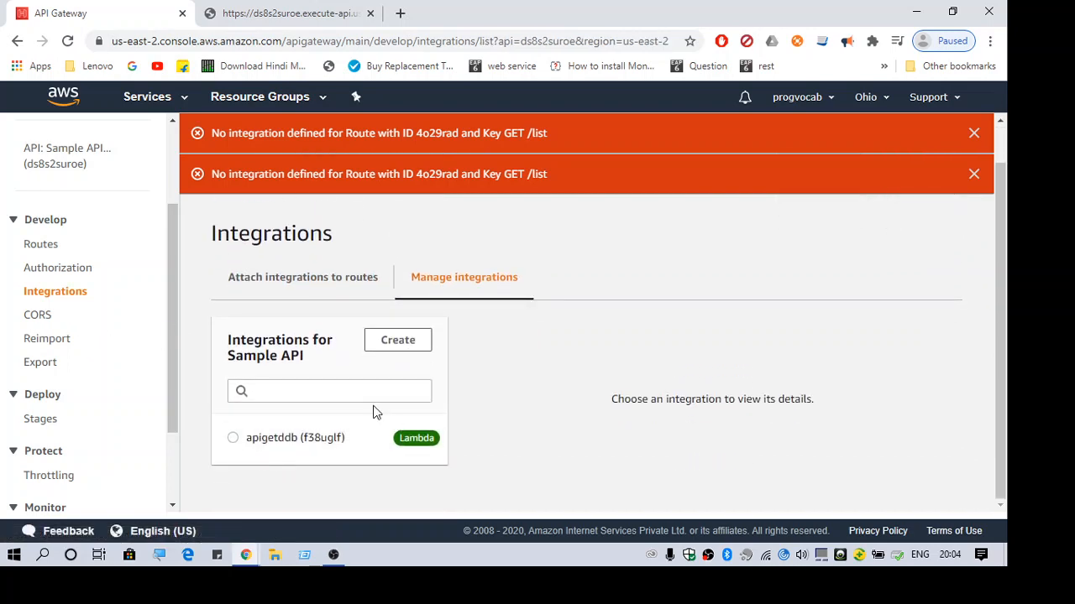
- Return from Attach integrations to Manage integrations and reopen the apigetddb Lambda integration details
{"action": "left_click", "coordinate": [302, 277]}
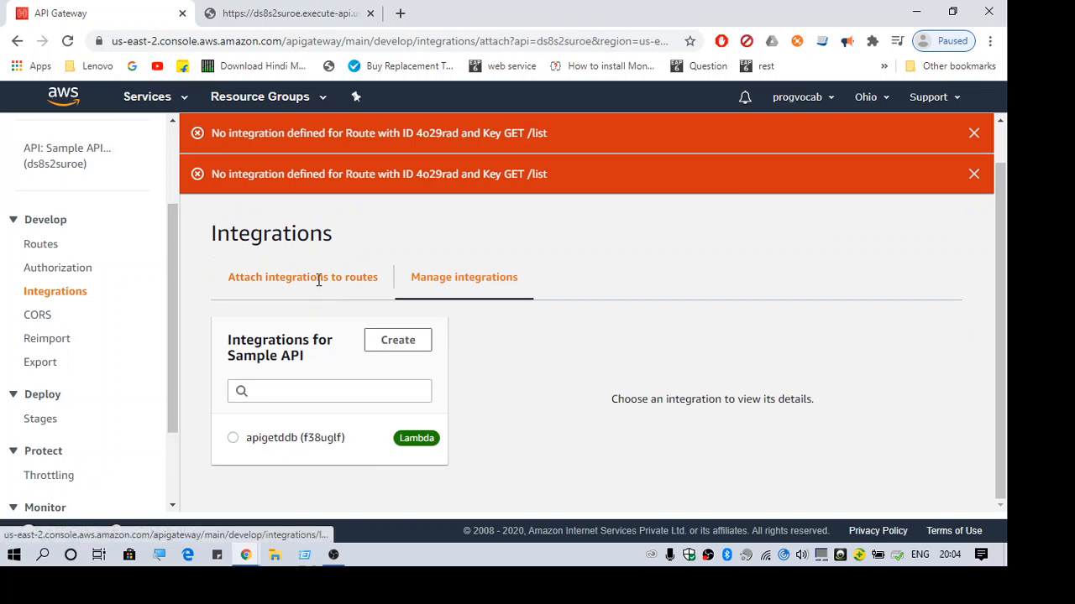
{"action": "left_click", "coordinate": [302, 277]}
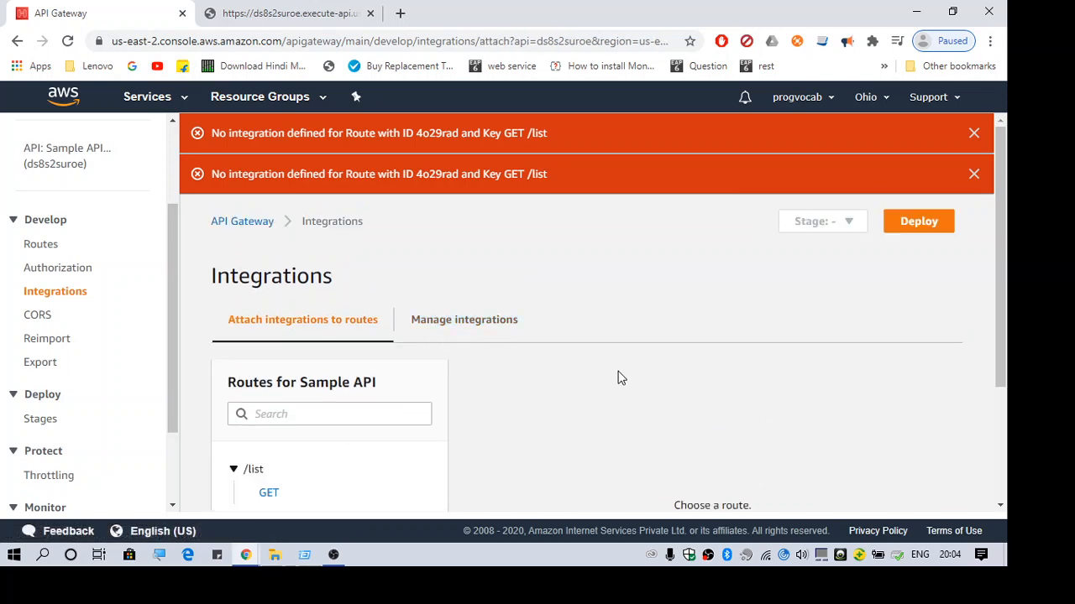
{"action": "scroll", "scroll_direction": "down", "scroll_amount": 3}
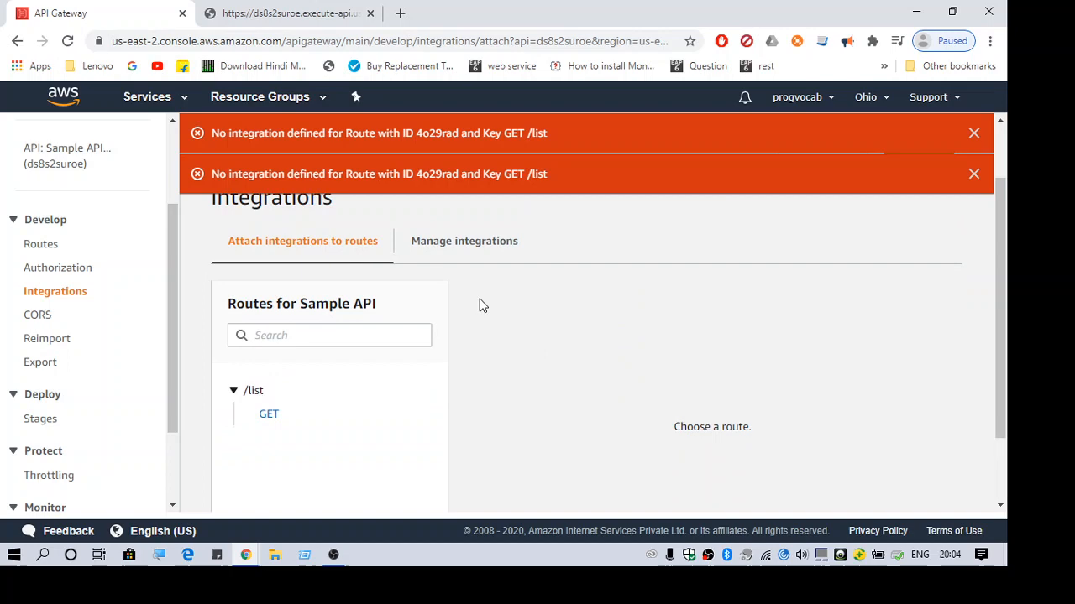
{"action": "left_click", "coordinate": [464, 242]}
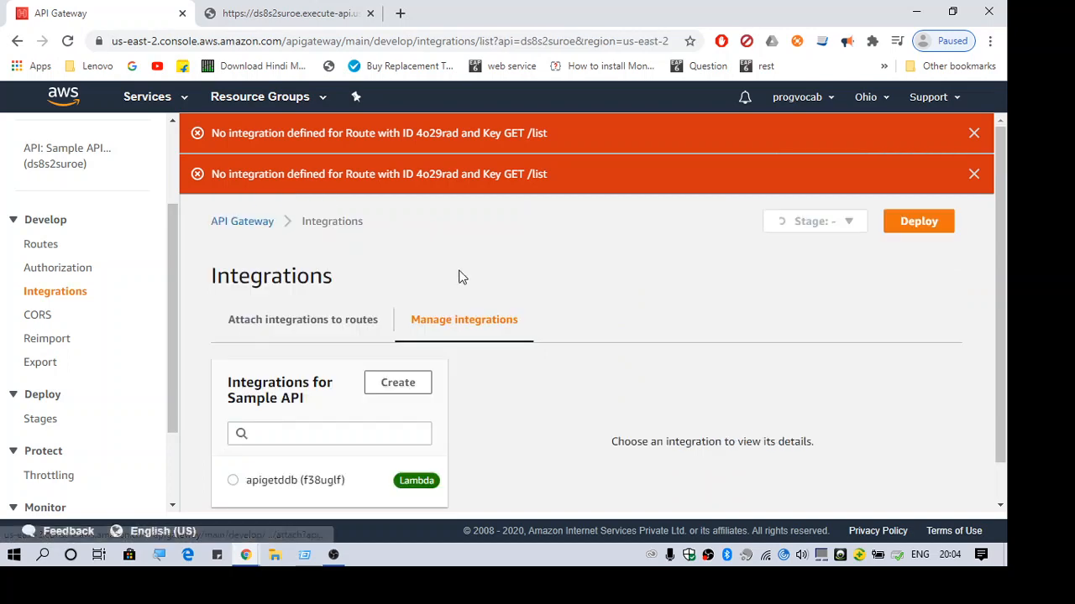
{"action": "left_click", "coordinate": [232, 481]}
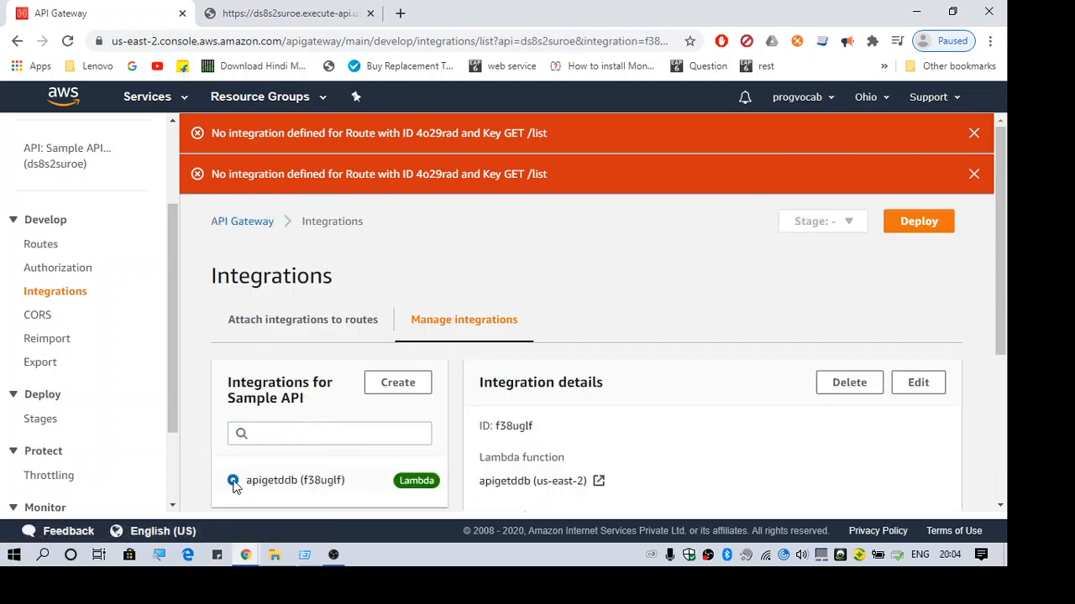
{"action": "scroll", "scroll_direction": "down", "scroll_amount": 3}
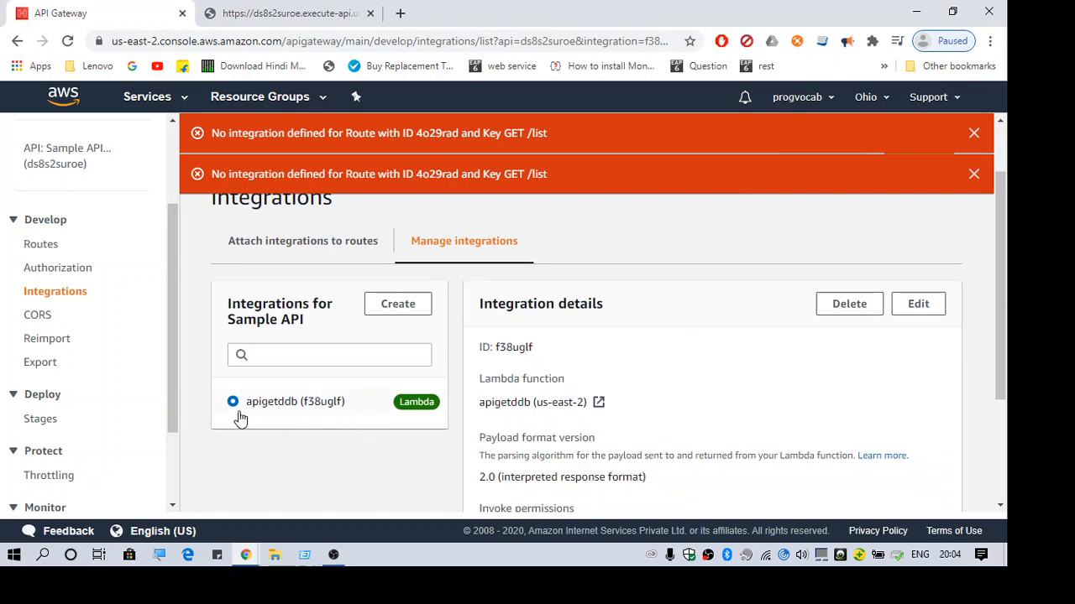
{"action": "mouse_move", "coordinate": [453, 420]}
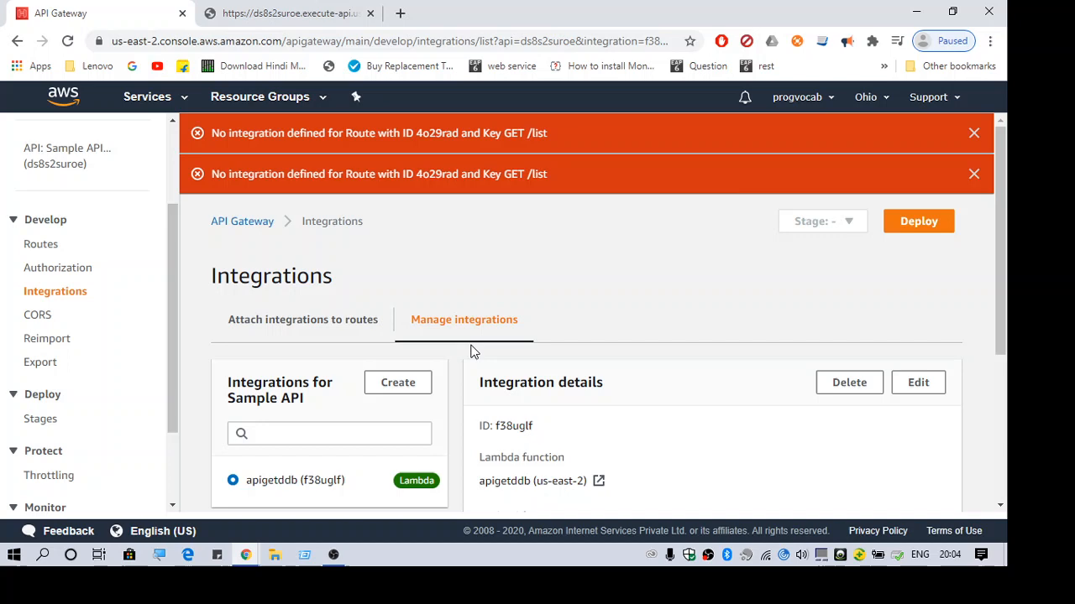
- Attempt a third deployment to stage dev, adding another missing-integration error
{"action": "left_click", "coordinate": [919, 222]}
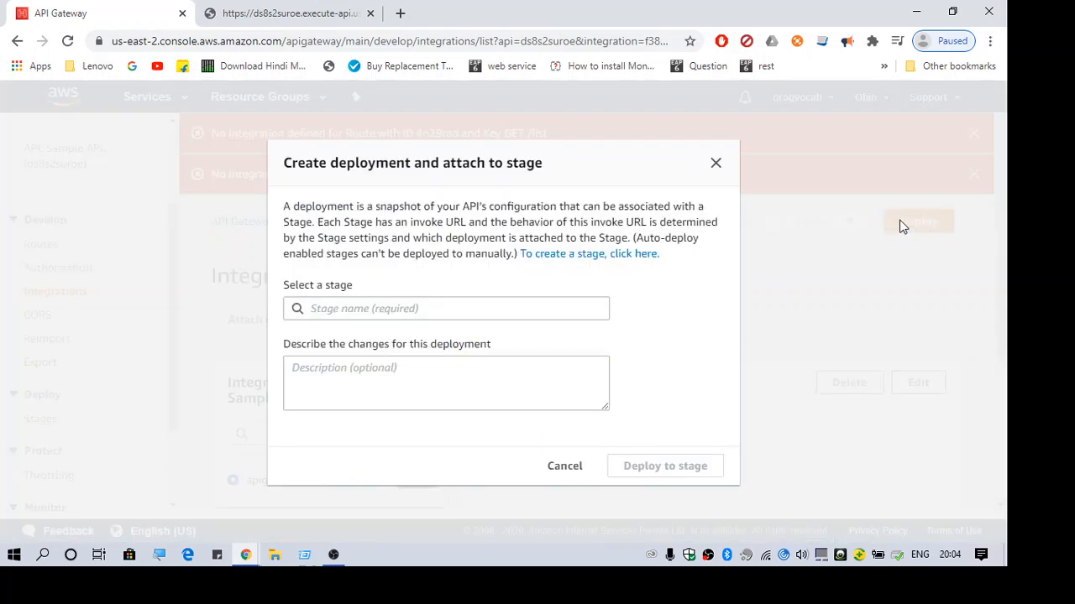
{"action": "type", "text": "dev"}
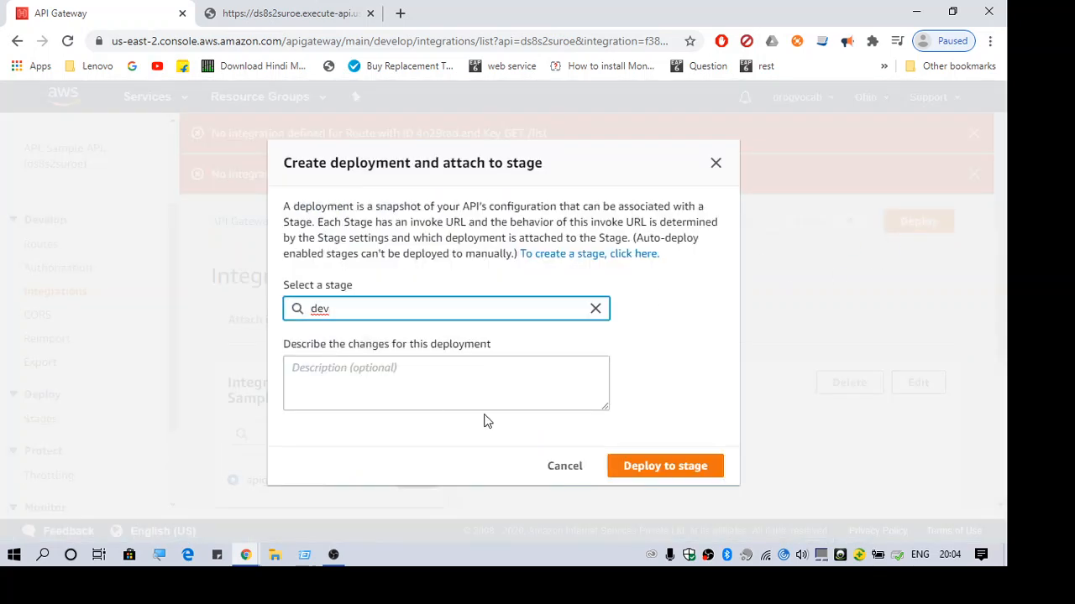
{"action": "left_click", "coordinate": [564, 466]}
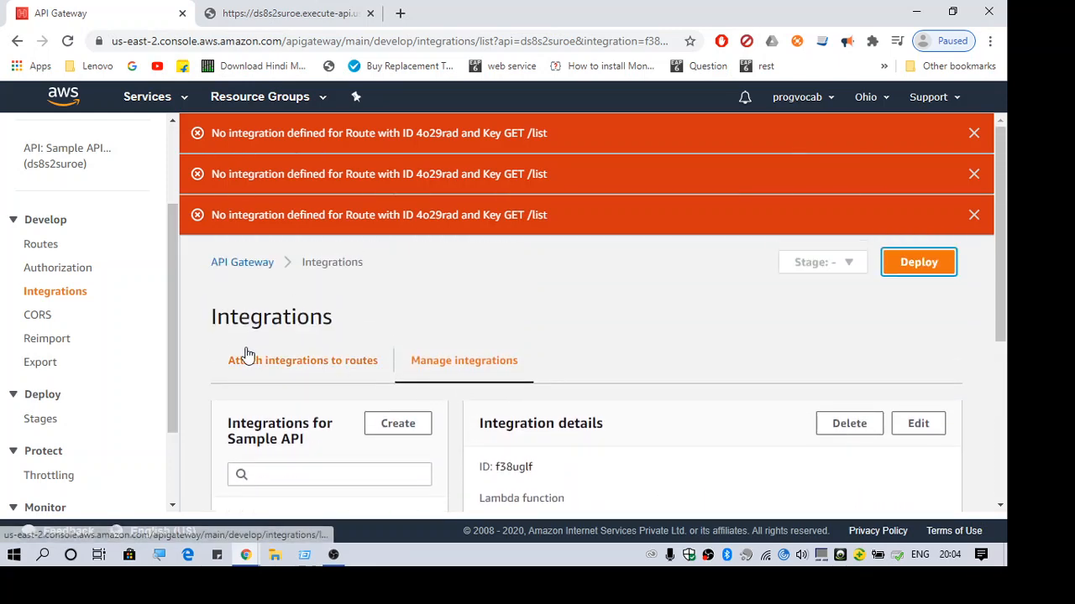
- Attach the existing apigetddb Lambda integration to the GET route under /list
{"action": "left_click", "coordinate": [302, 360]}
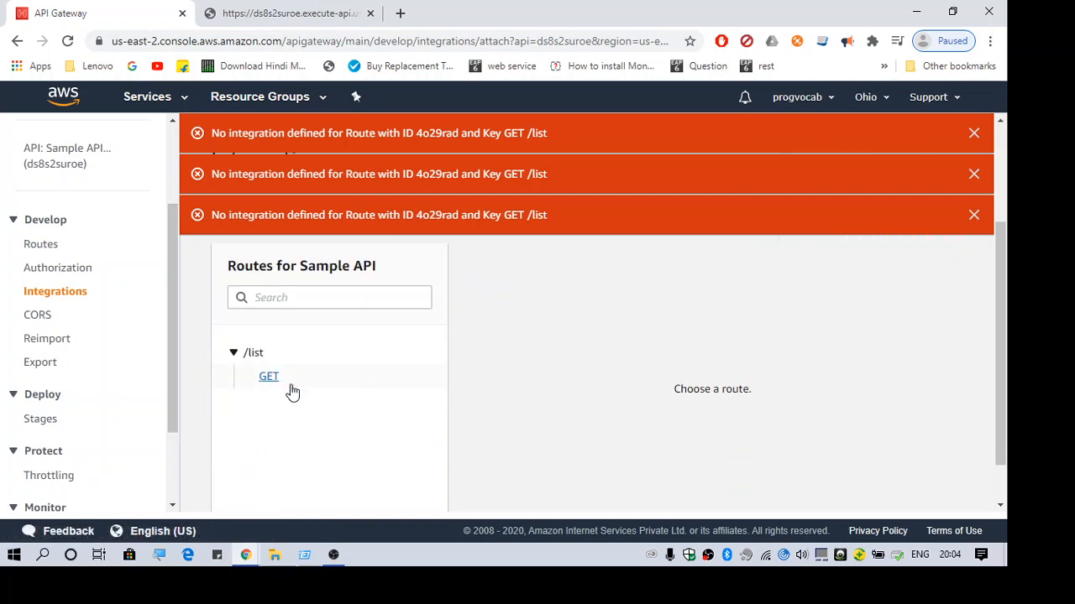
{"action": "left_click", "coordinate": [268, 376]}
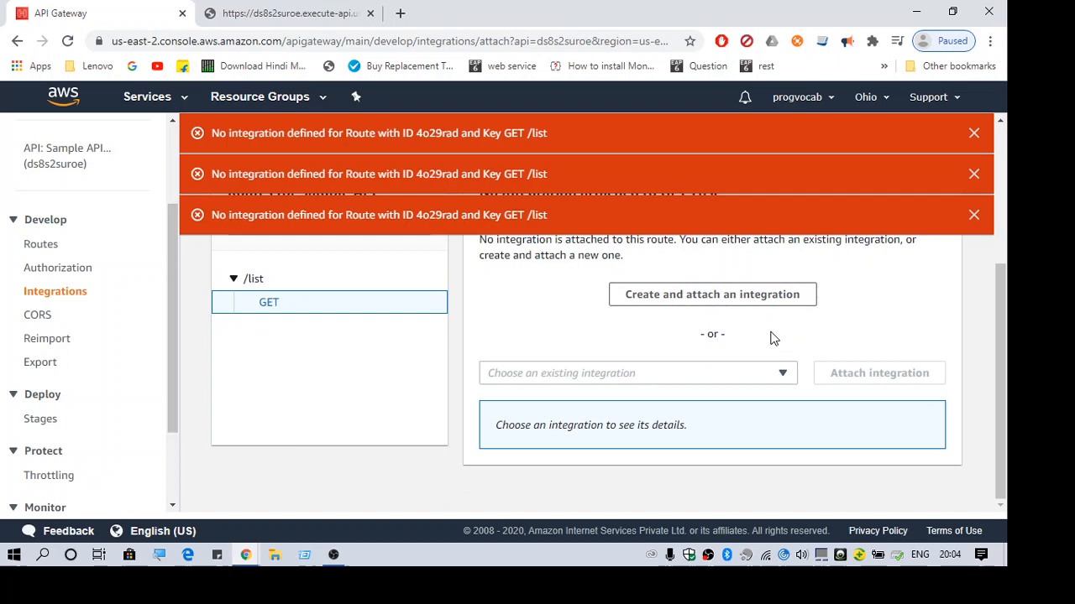
{"action": "left_click", "coordinate": [638, 373]}
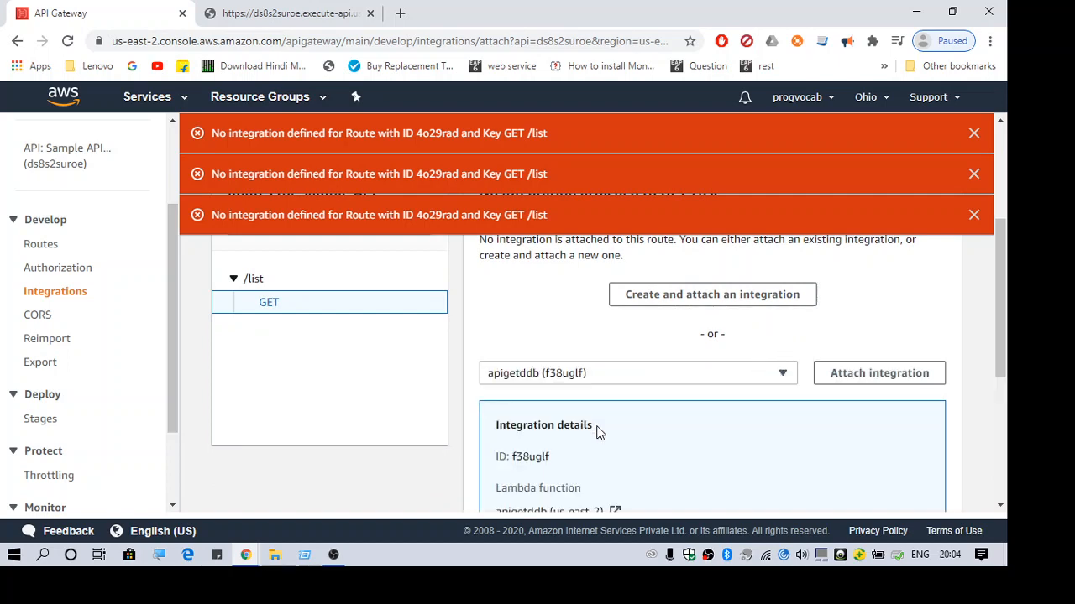
{"action": "left_click", "coordinate": [879, 372]}
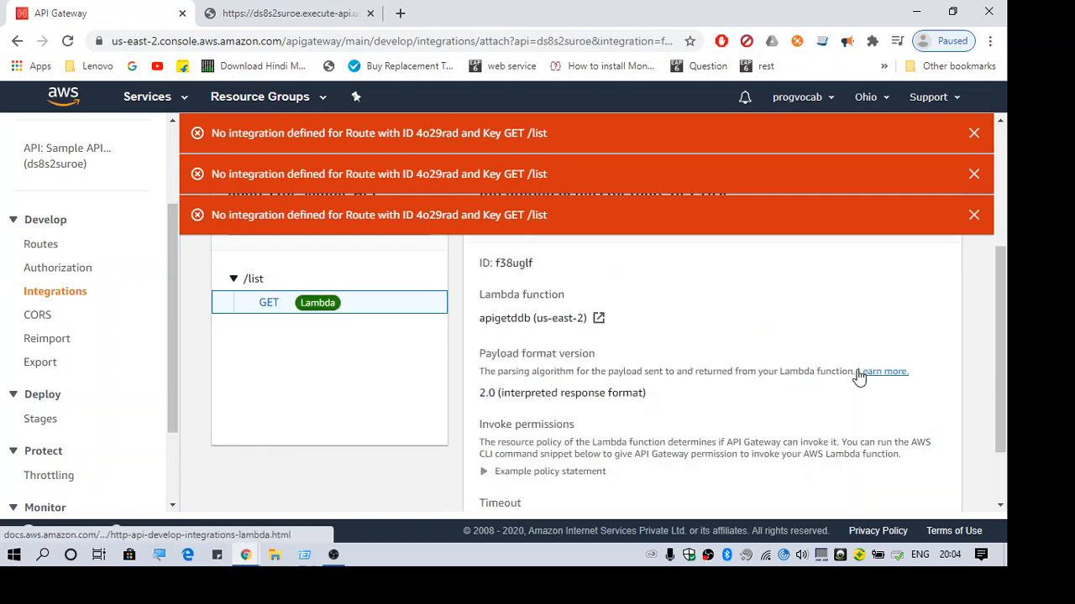
- Highlight the GET /list route heading and review its attached integration details
{"action": "scroll", "scroll_direction": "up", "scroll_amount": 3}
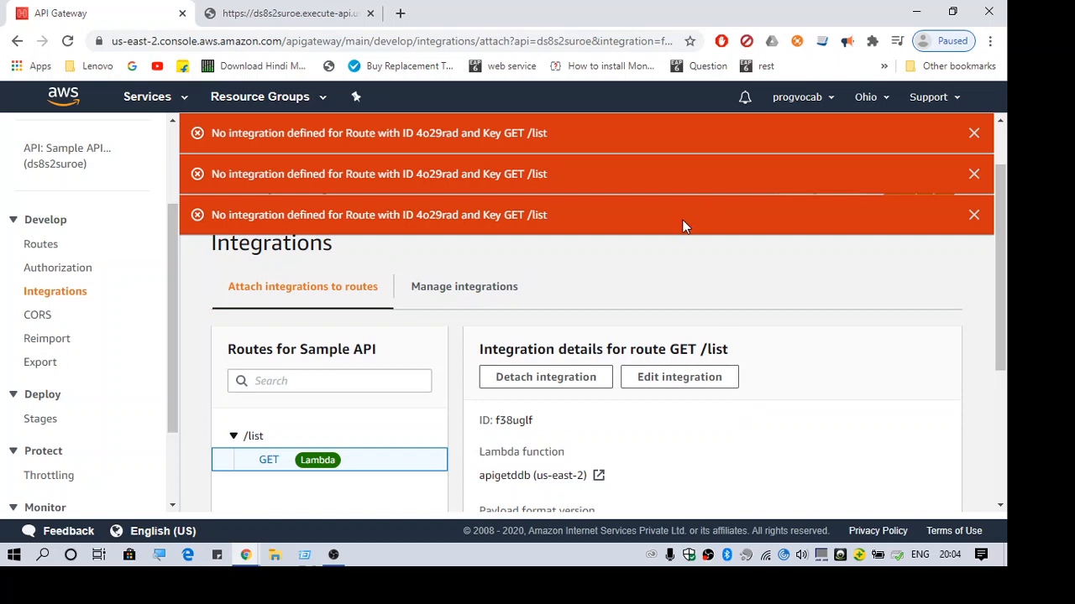
{"action": "mouse_move", "coordinate": [490, 395]}
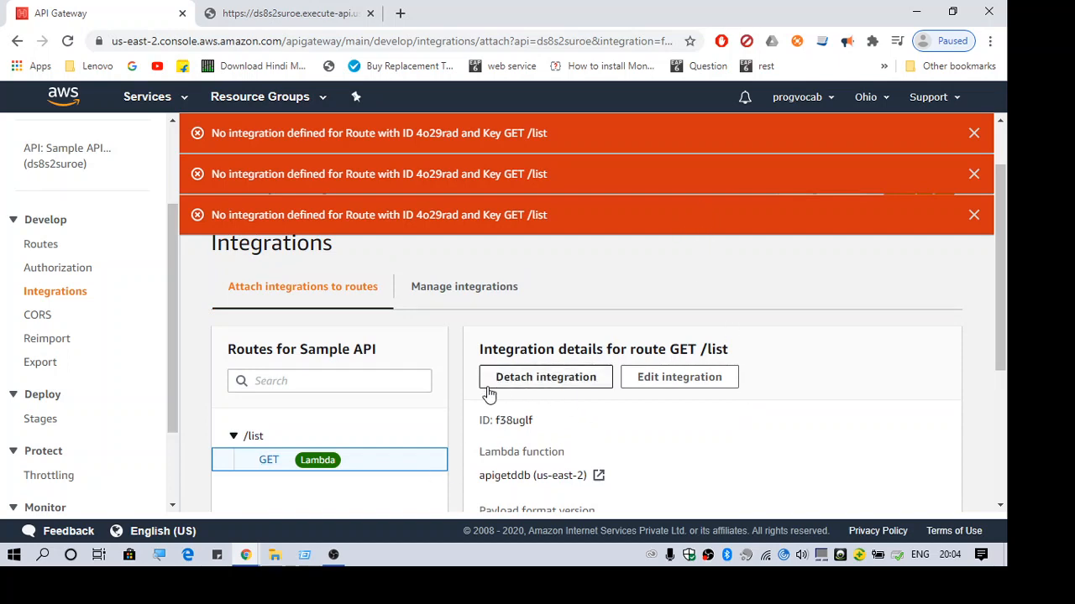
{"action": "double_click", "coordinate": [504, 349]}
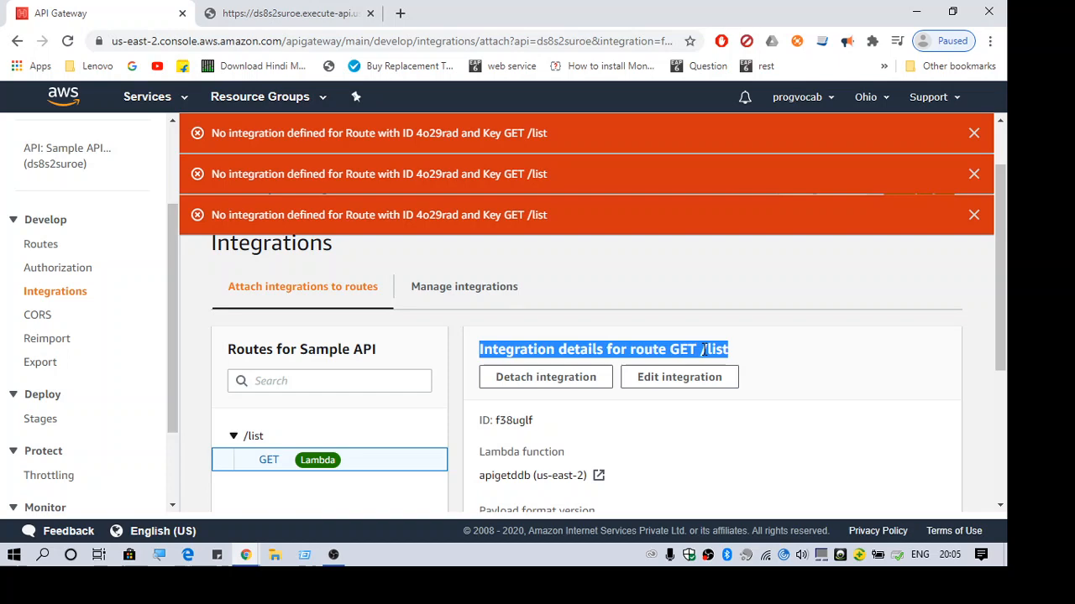
{"action": "scroll", "scroll_direction": "down", "scroll_amount": 3}
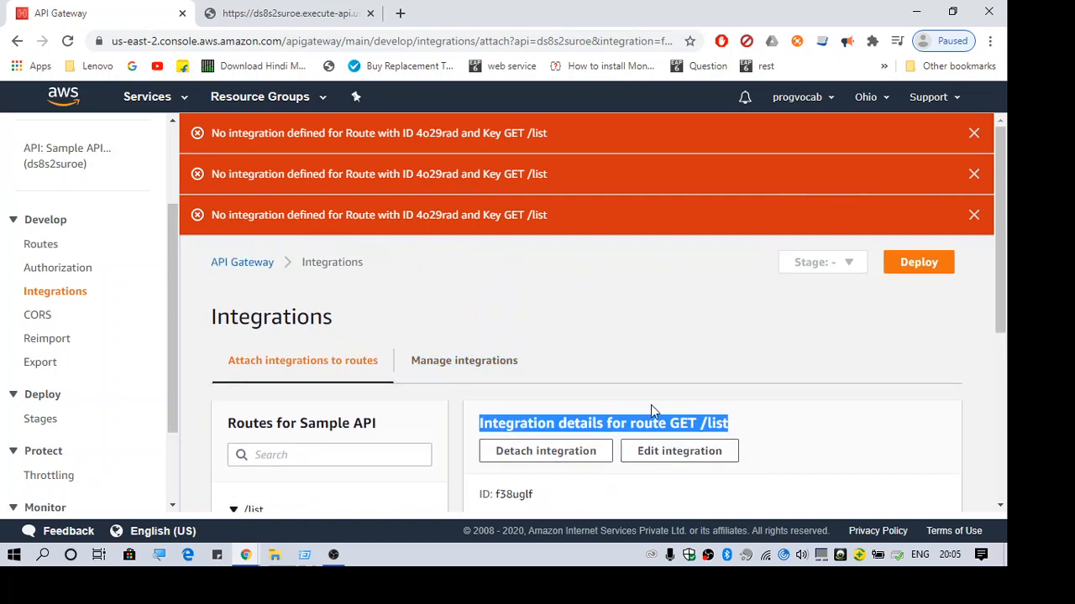
{"action": "scroll", "scroll_direction": "down", "scroll_amount": 3}
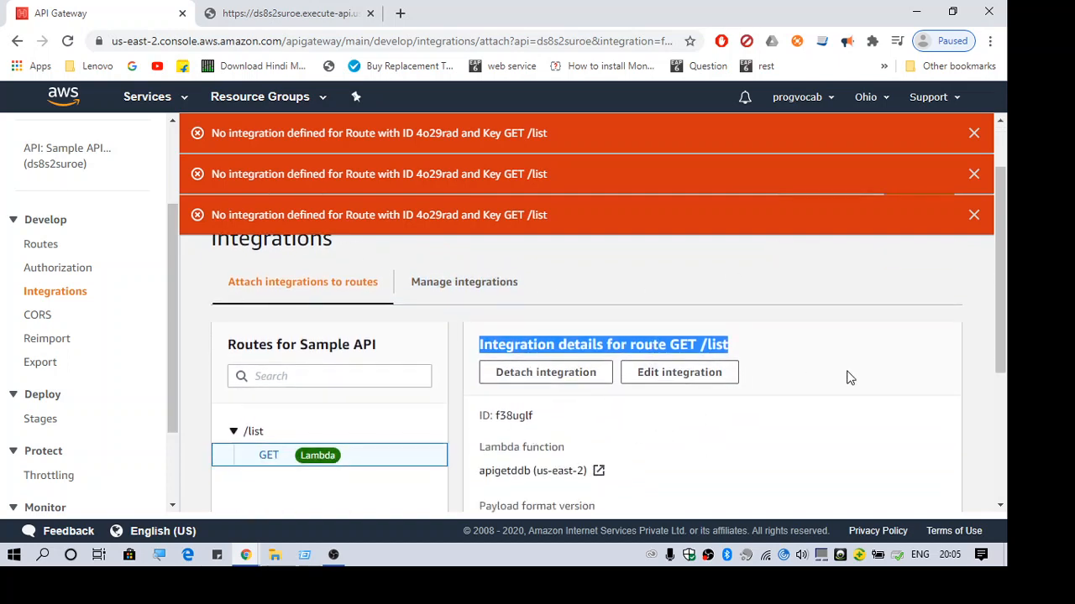
- Deploy the API to a stage named 'dev' and confirm the new deployment succeeded
{"action": "left_click", "coordinate": [918, 262]}
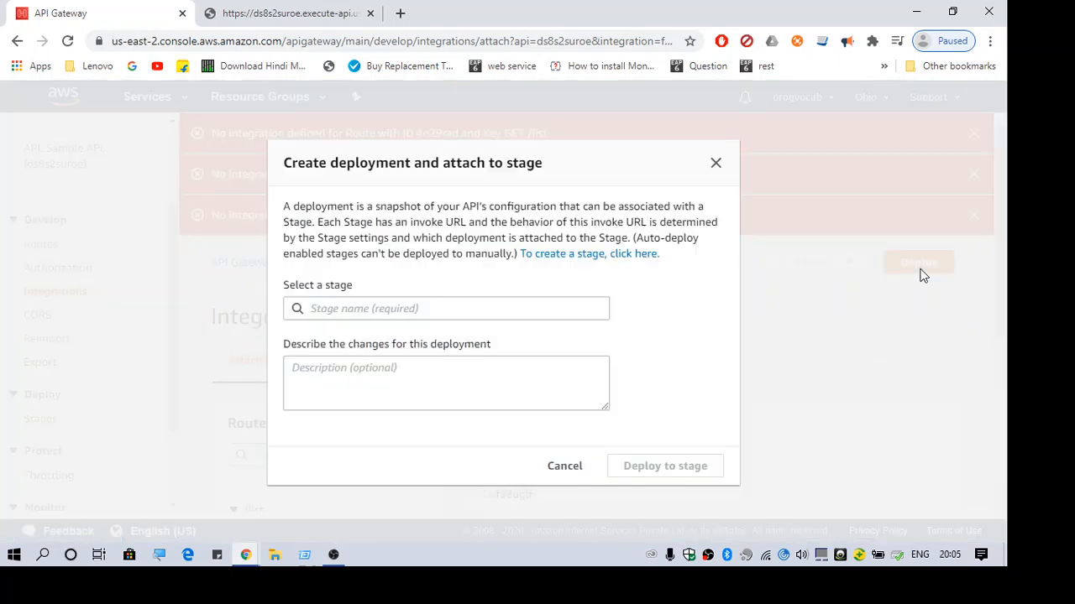
{"action": "type", "text": "dev"}
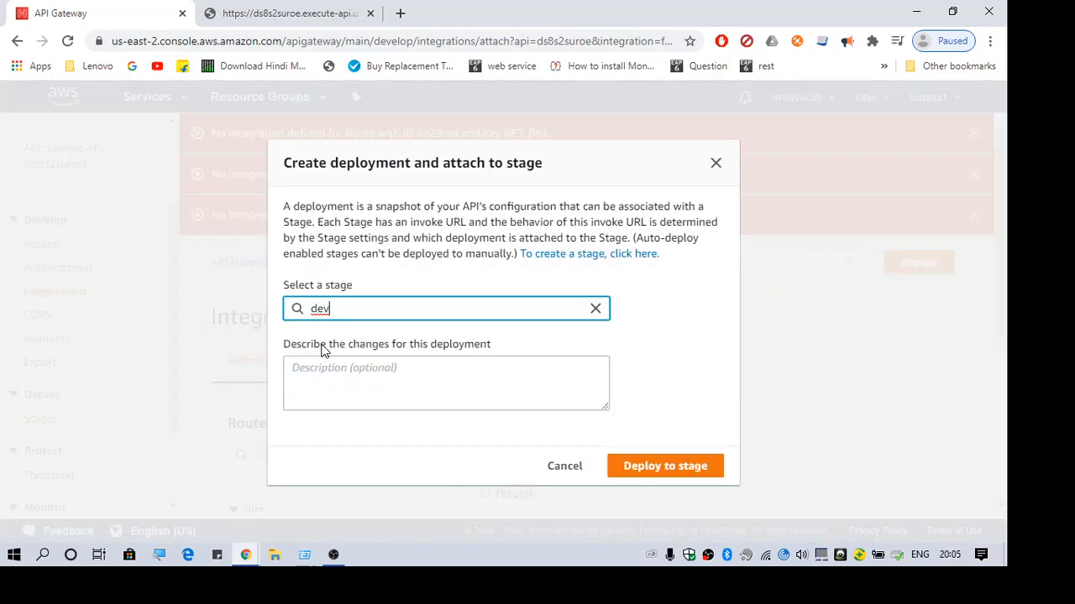
{"action": "left_click", "coordinate": [665, 467]}
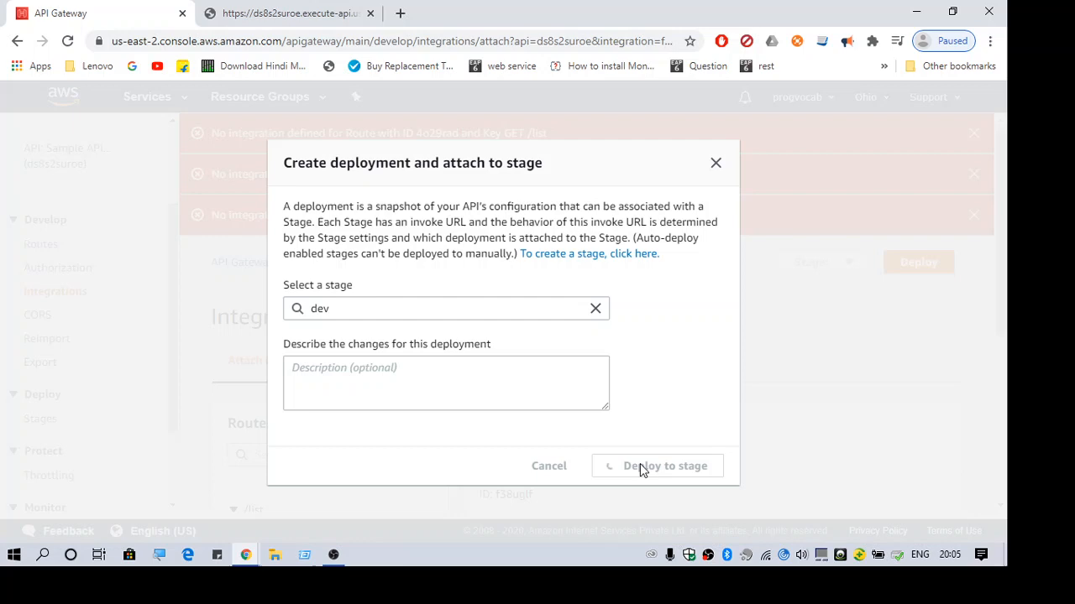
{"action": "left_click", "coordinate": [665, 467]}
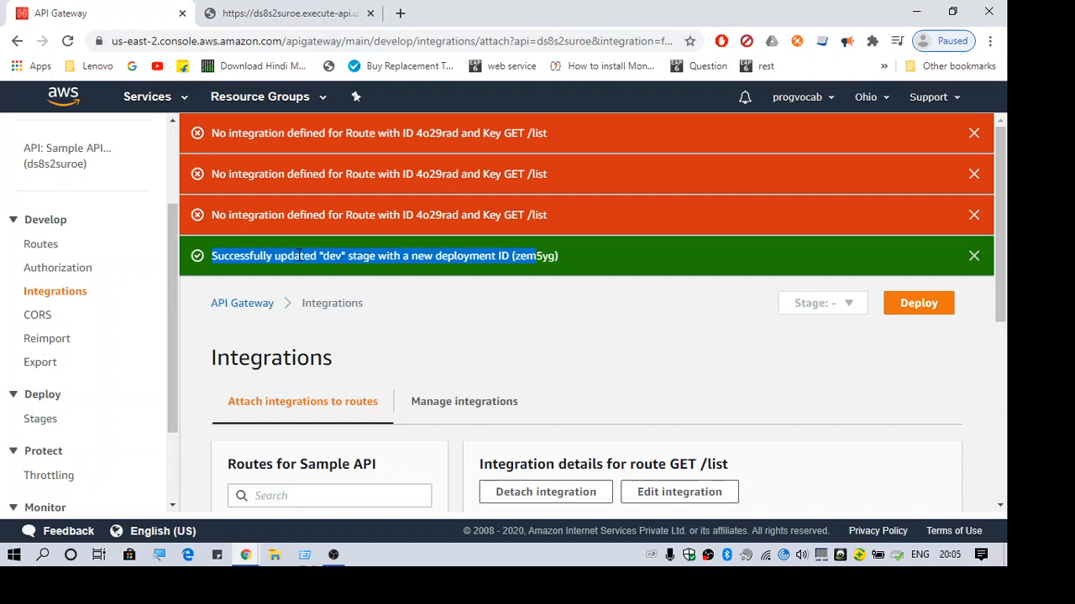
{"action": "scroll", "scroll_direction": "down", "scroll_amount": 3}
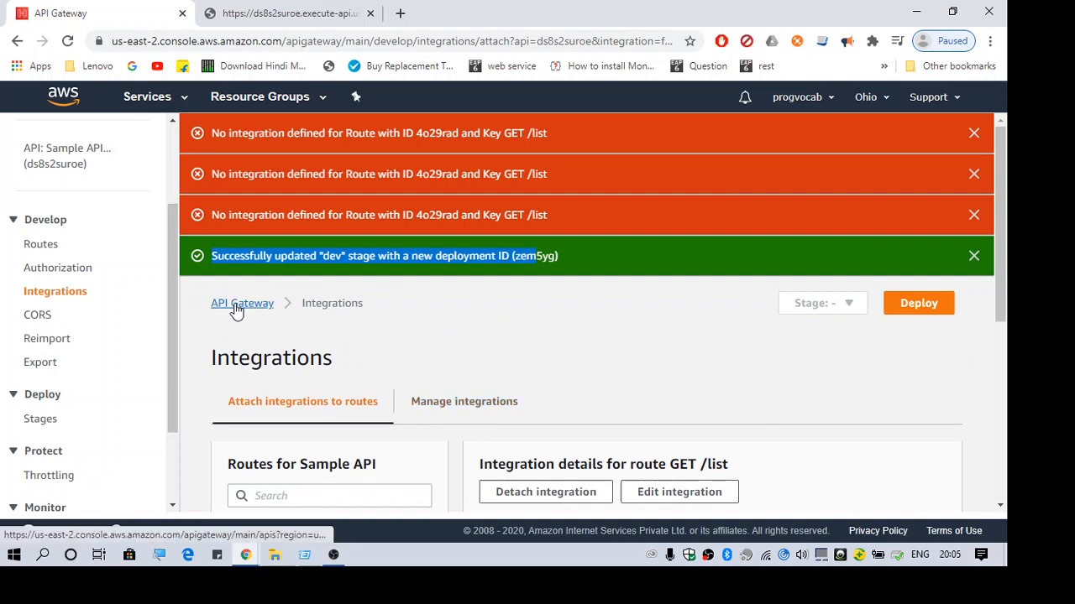
- Return to the HTTP Sample API's details page via the APIs list, dismissing a briefly opened Deploy dialog
{"action": "left_click", "coordinate": [242, 302]}
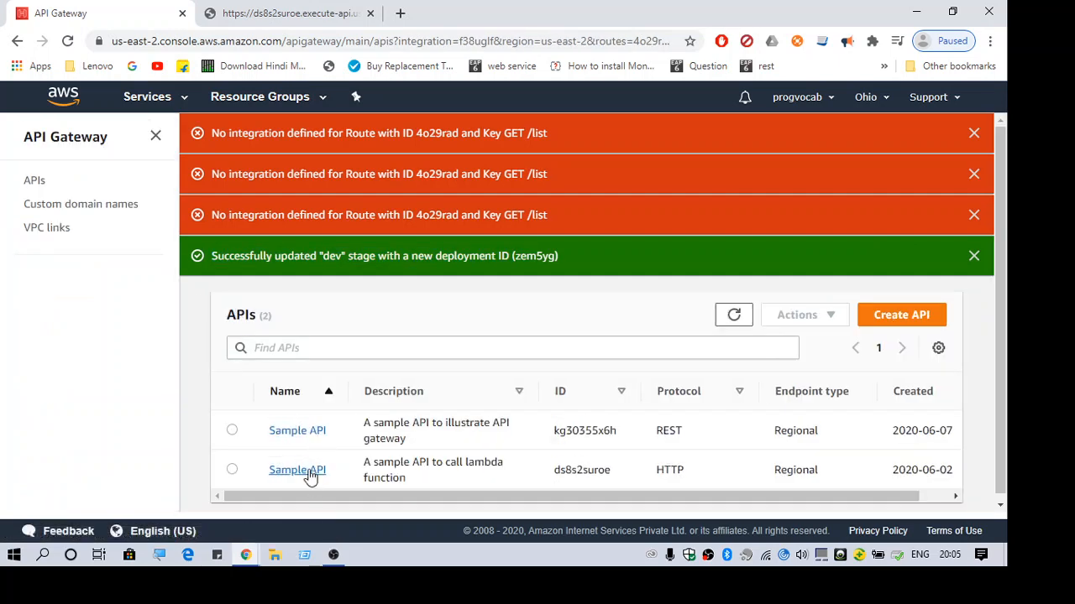
{"action": "left_click", "coordinate": [295, 470]}
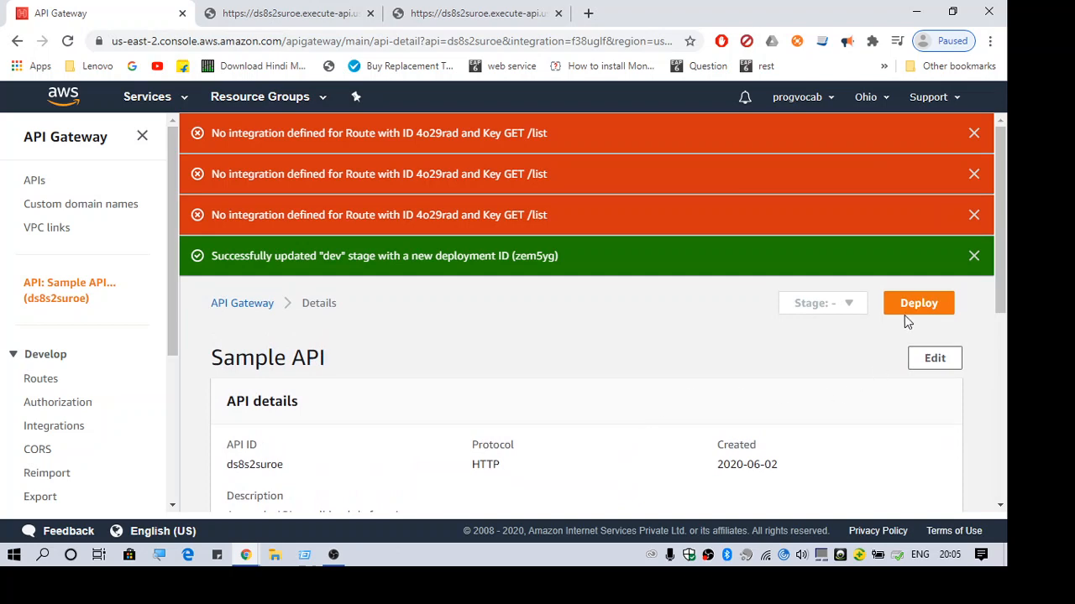
{"action": "left_click", "coordinate": [918, 302]}
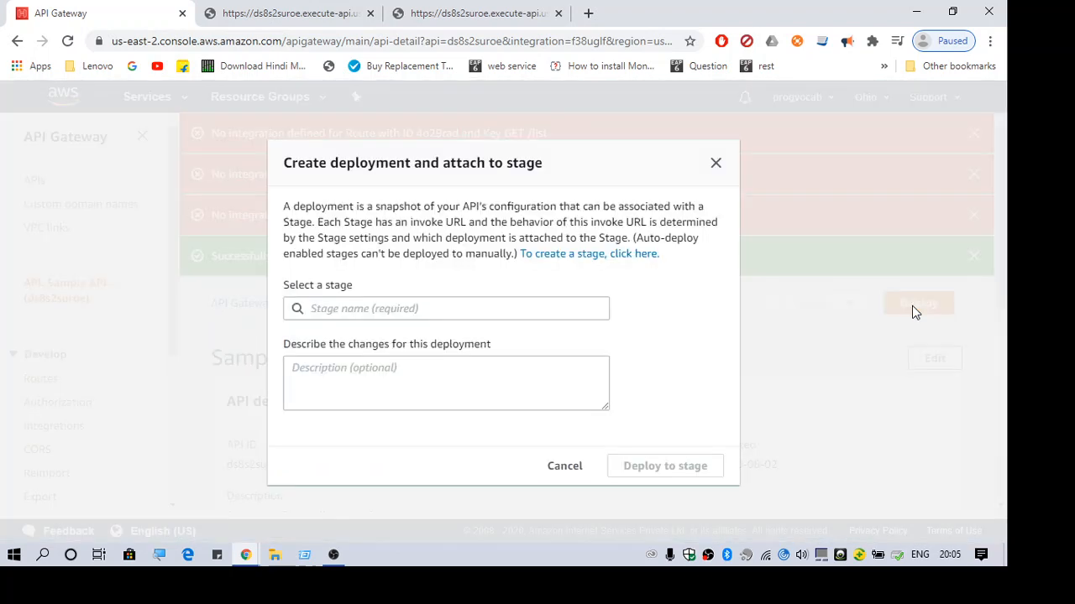
{"action": "left_click", "coordinate": [665, 467]}
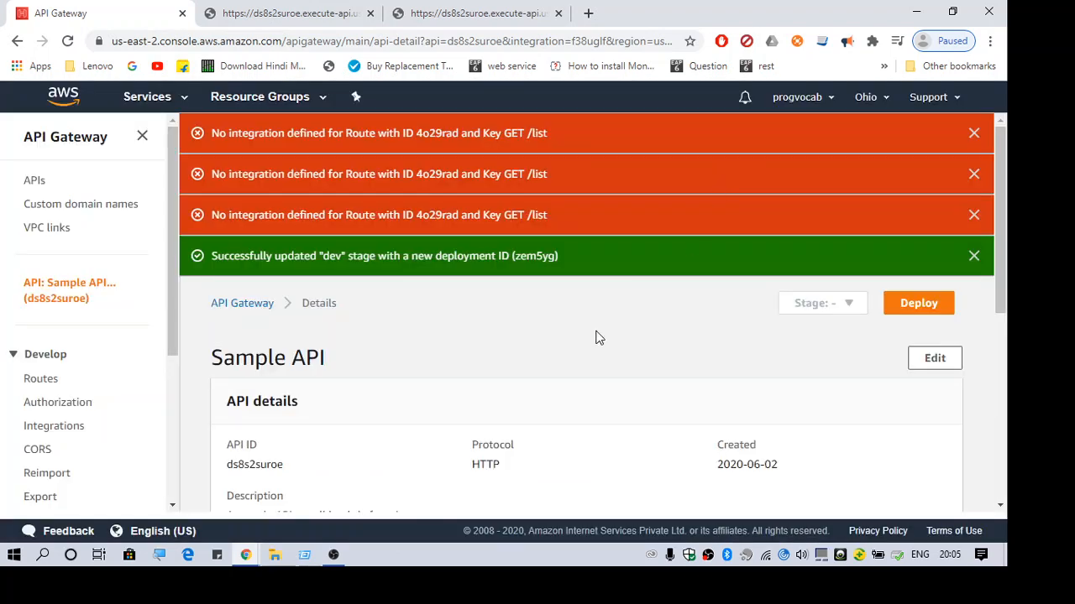
{"action": "scroll", "scroll_direction": "down", "scroll_amount": 3}
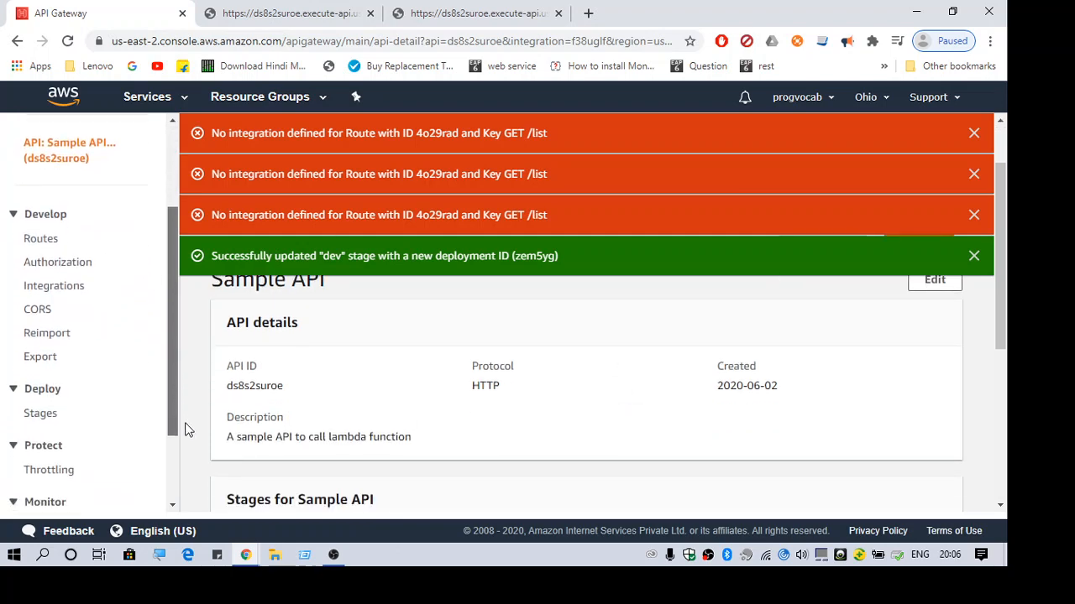
{"action": "scroll", "scroll_direction": "down", "scroll_amount": 3}
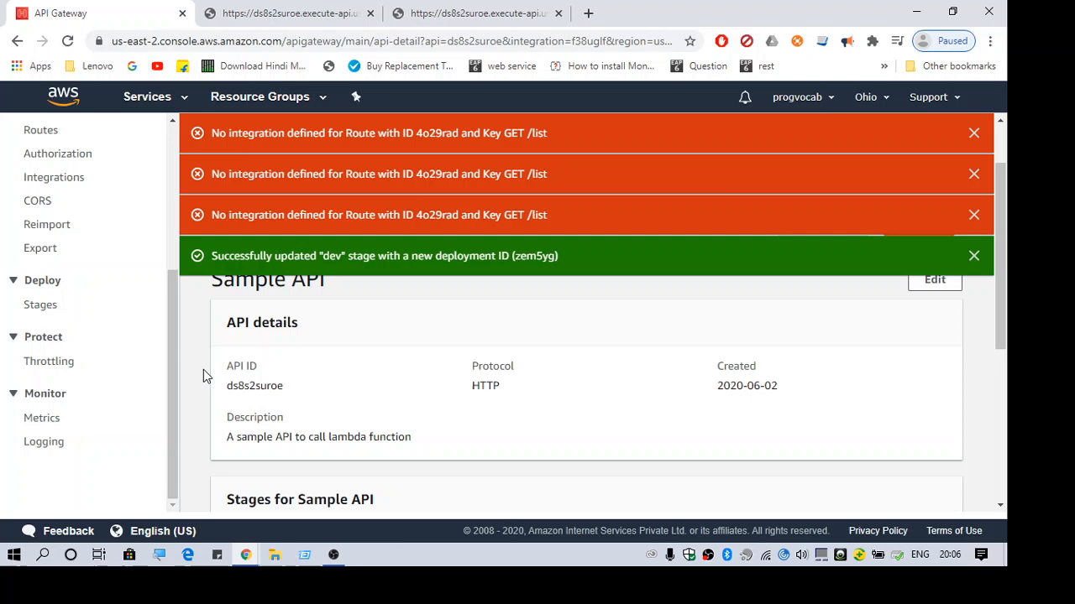
{"action": "mouse_move", "coordinate": [376, 531]}
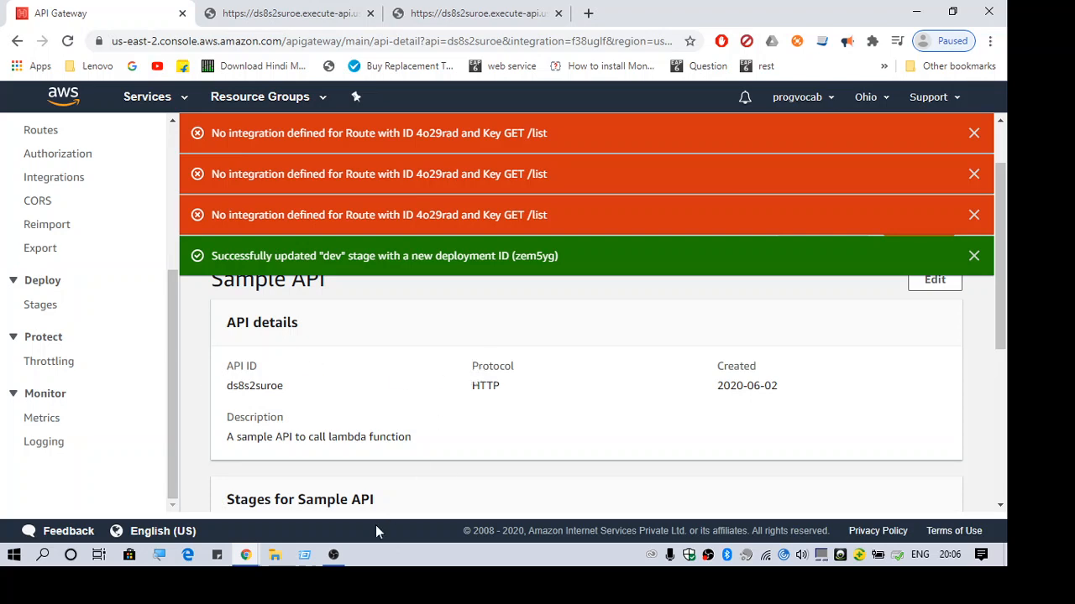
- Bring OBS Studio to the front and stop the screen recording
{"action": "left_click", "coordinate": [333, 554]}
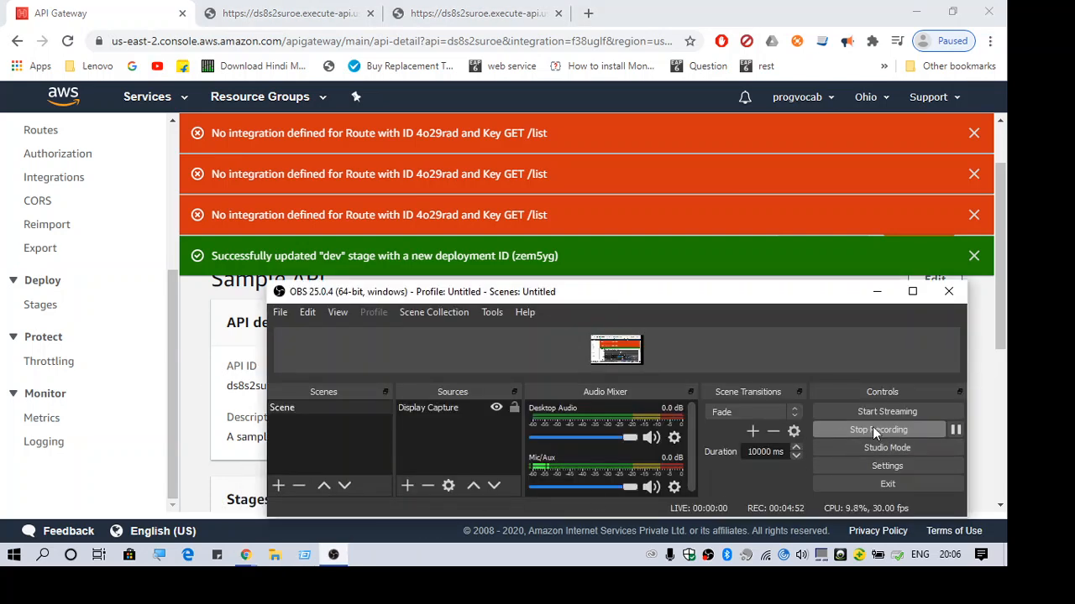
{"action": "left_click", "coordinate": [477, 13]}
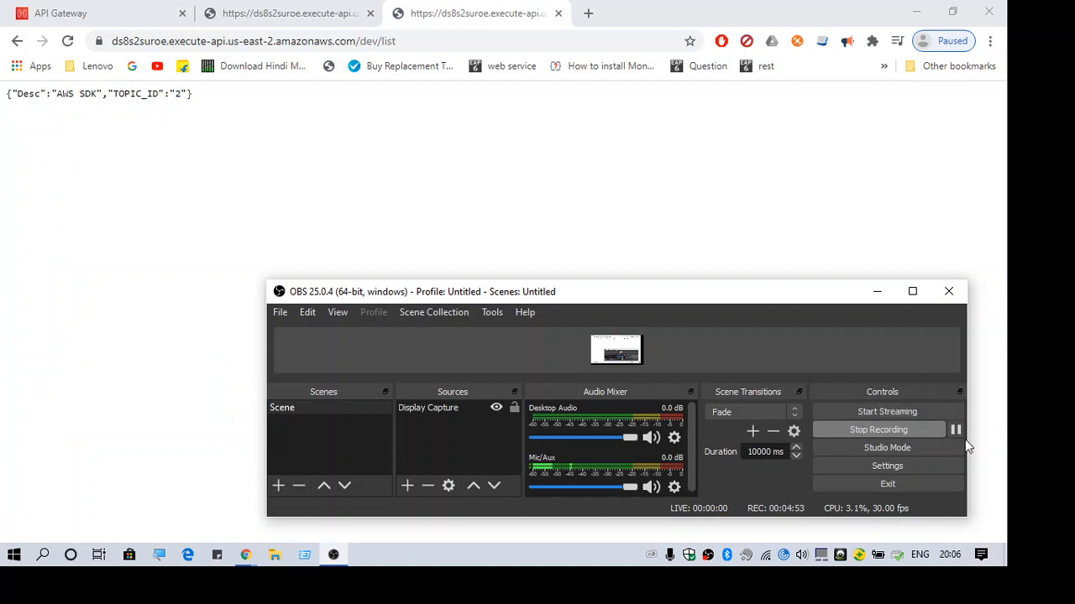